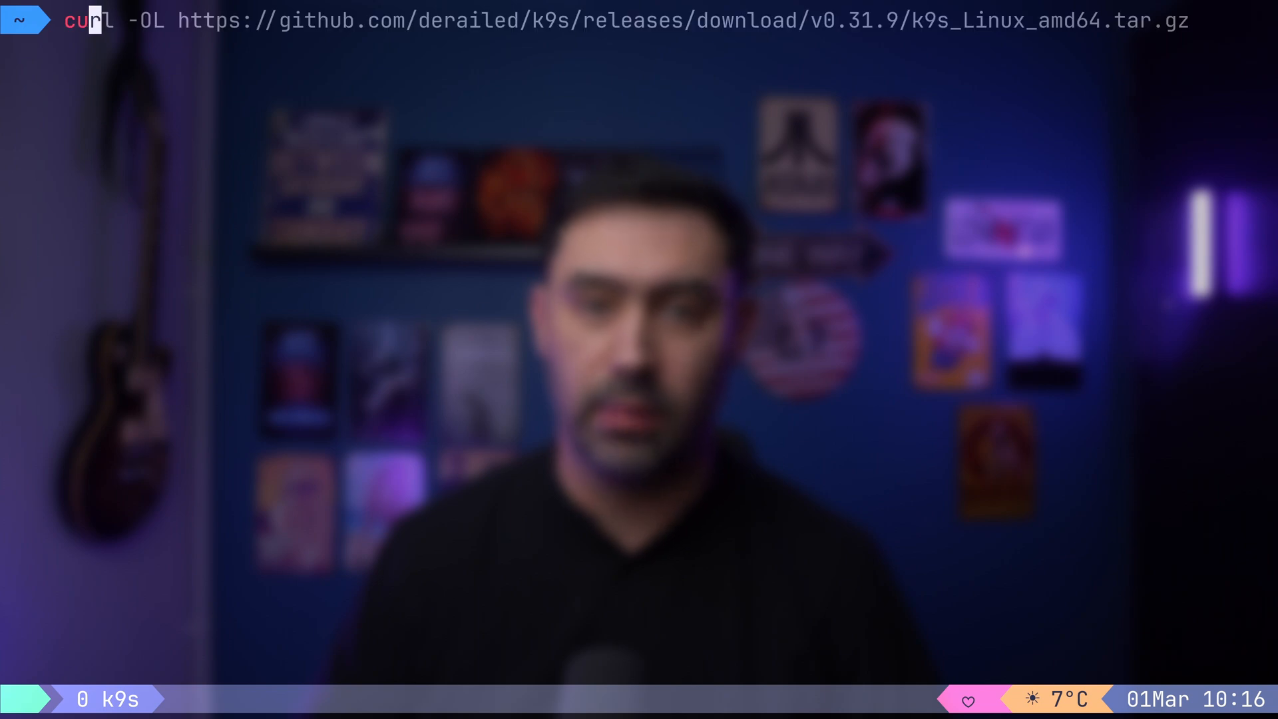
Download the K9s archive, extract k9s_Linux_amd64.tar.gz and move the k9s binary into /usr/local/bin.
{"action": "key", "text": "Return"}
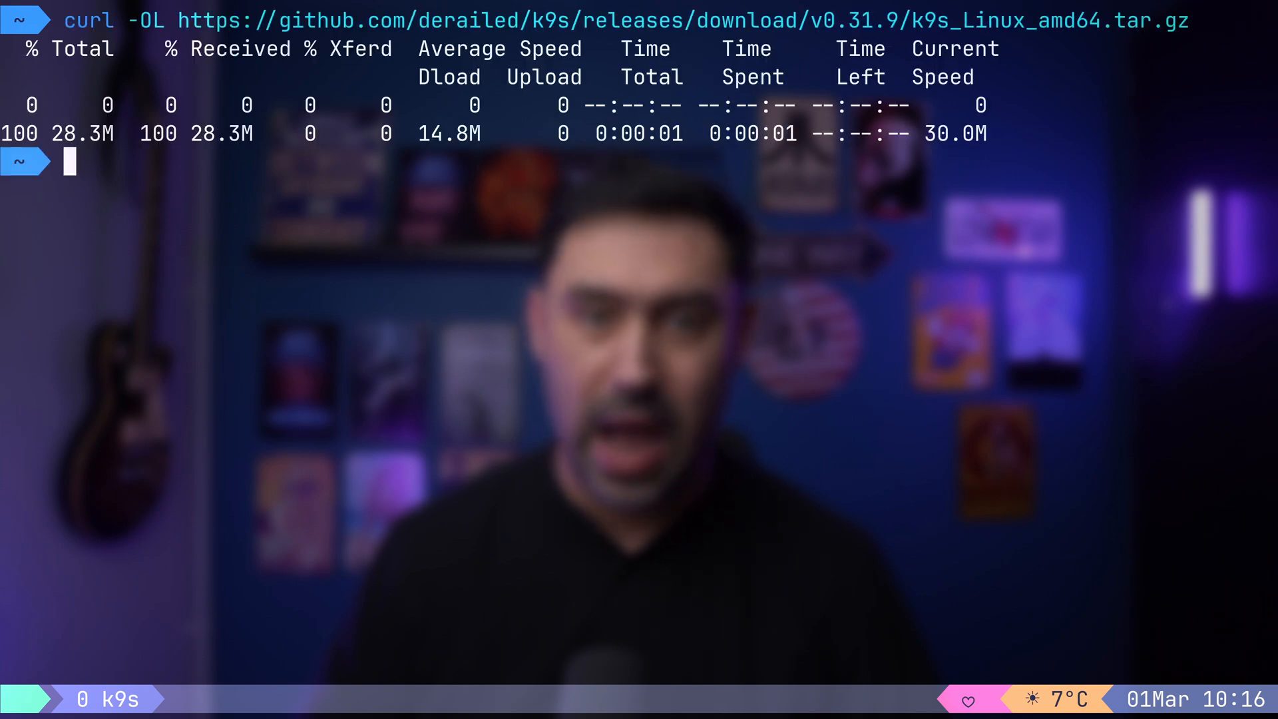
{"action": "type", "text": "tar xvf k9s_Linux_amd64.tar.gz k9"}
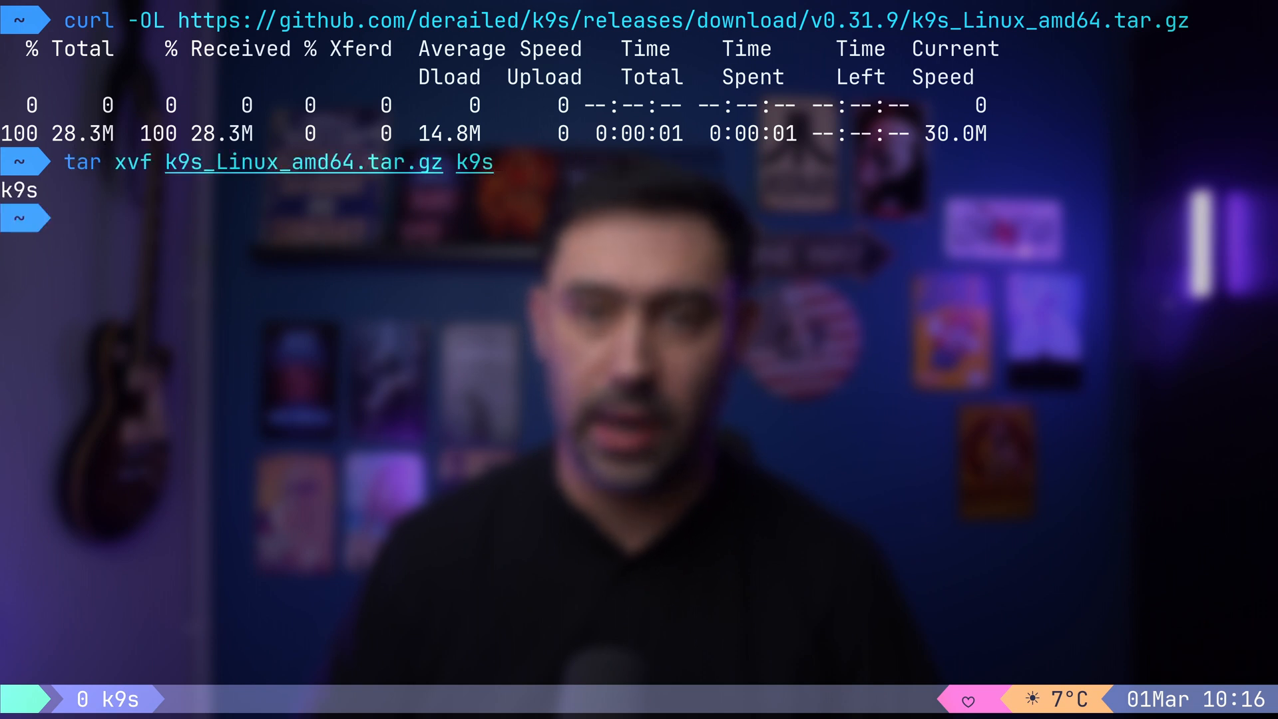
{"action": "type", "text": "sudo mv k9s /usr/local/bin/"}
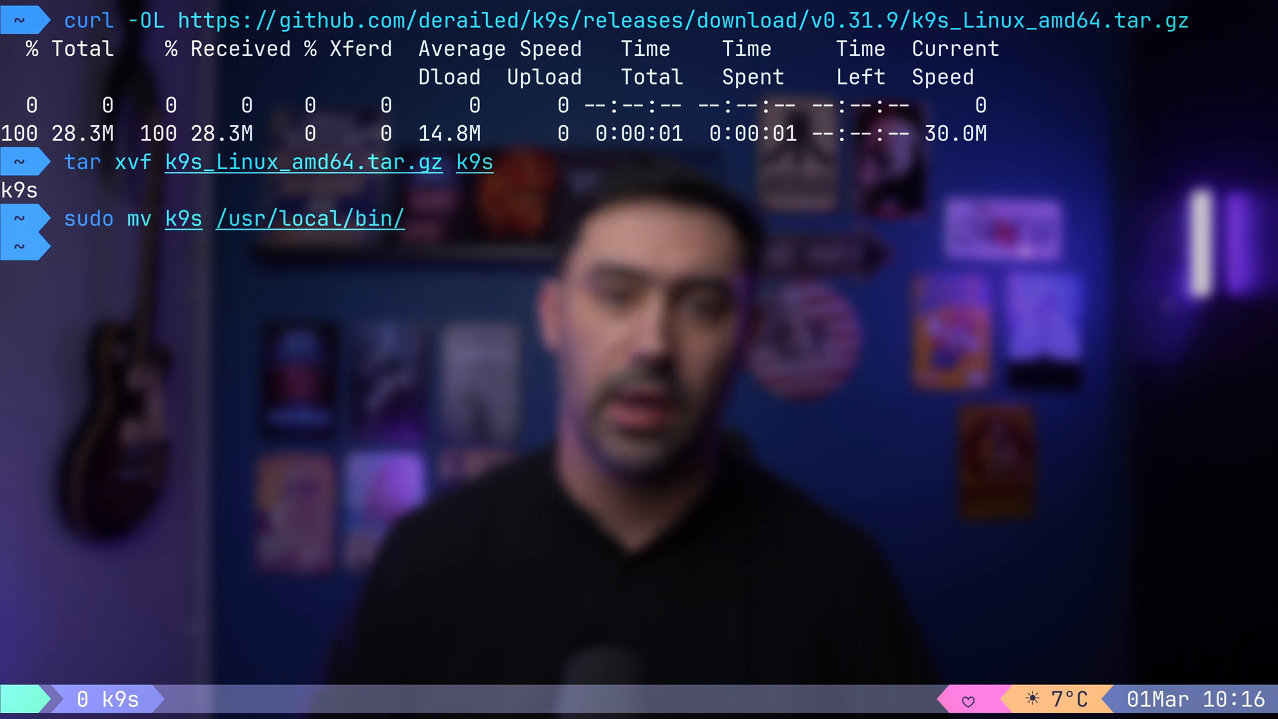
{"action": "type", "text": "k9s"}
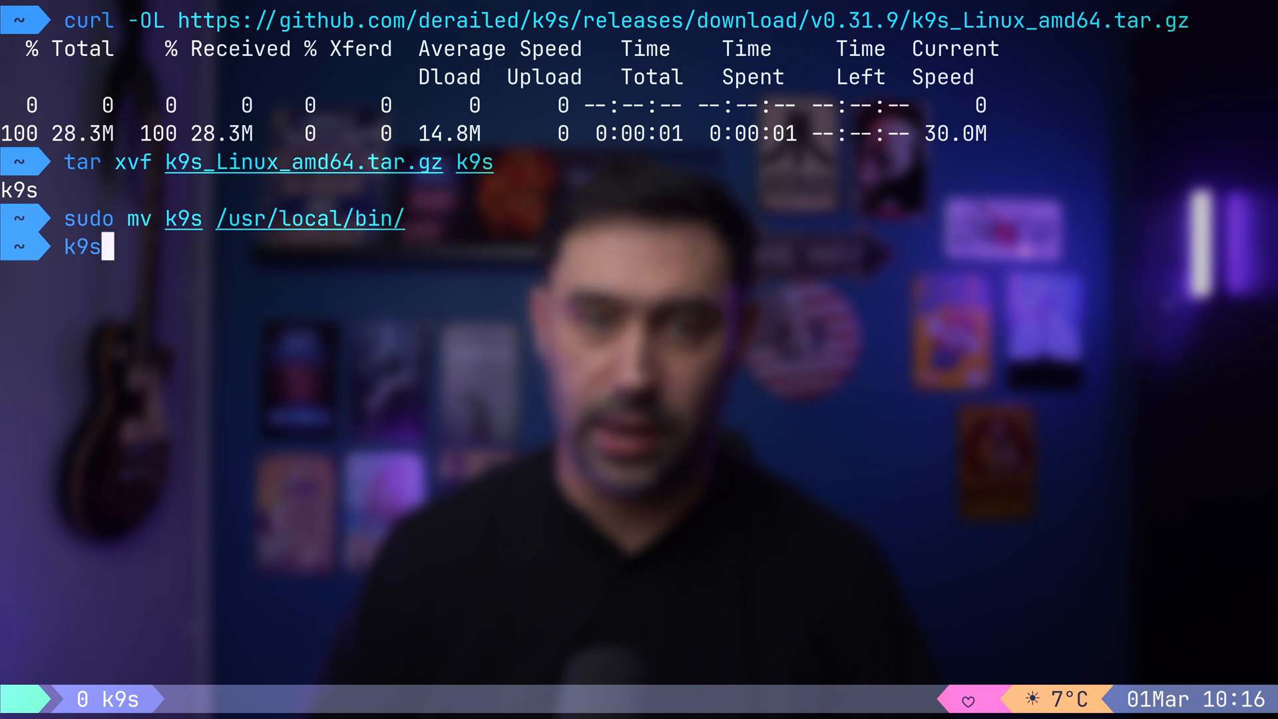
Launch K9s on the default cluster, dismiss the help overview and list all 27 deployments.
{"action": "key", "text": "Return"}
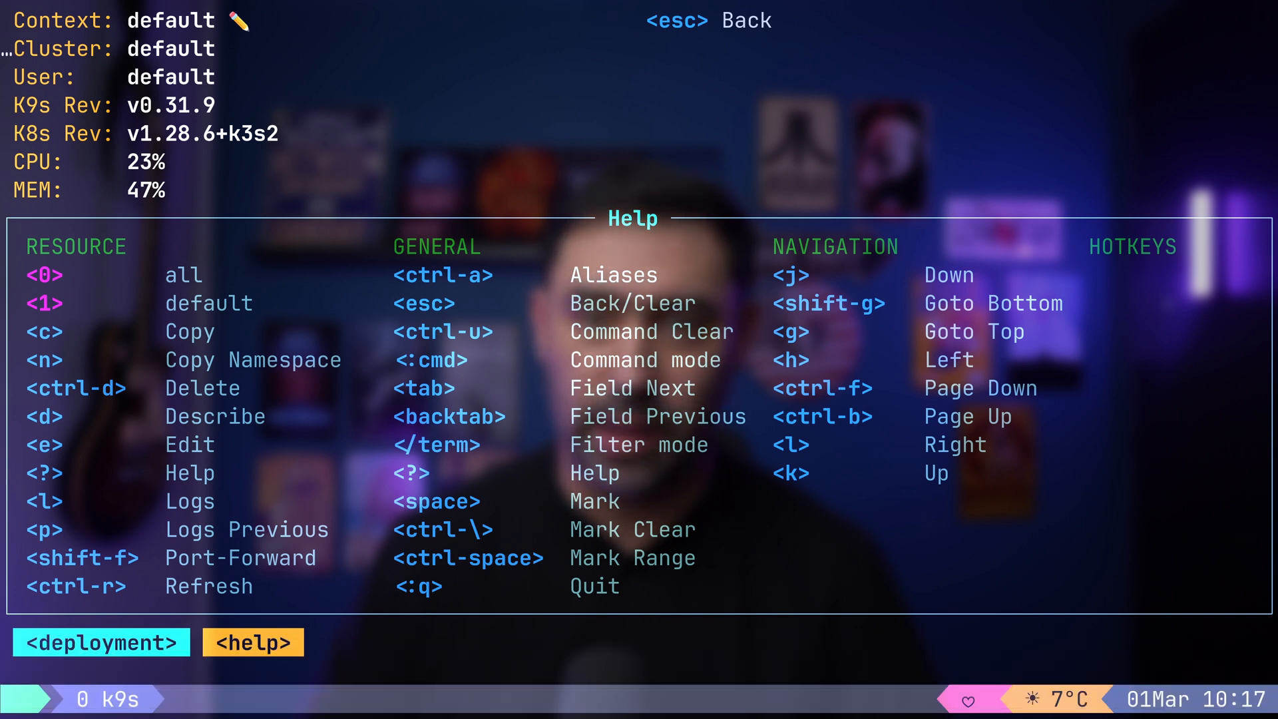
{"action": "key", "text": "Escape"}
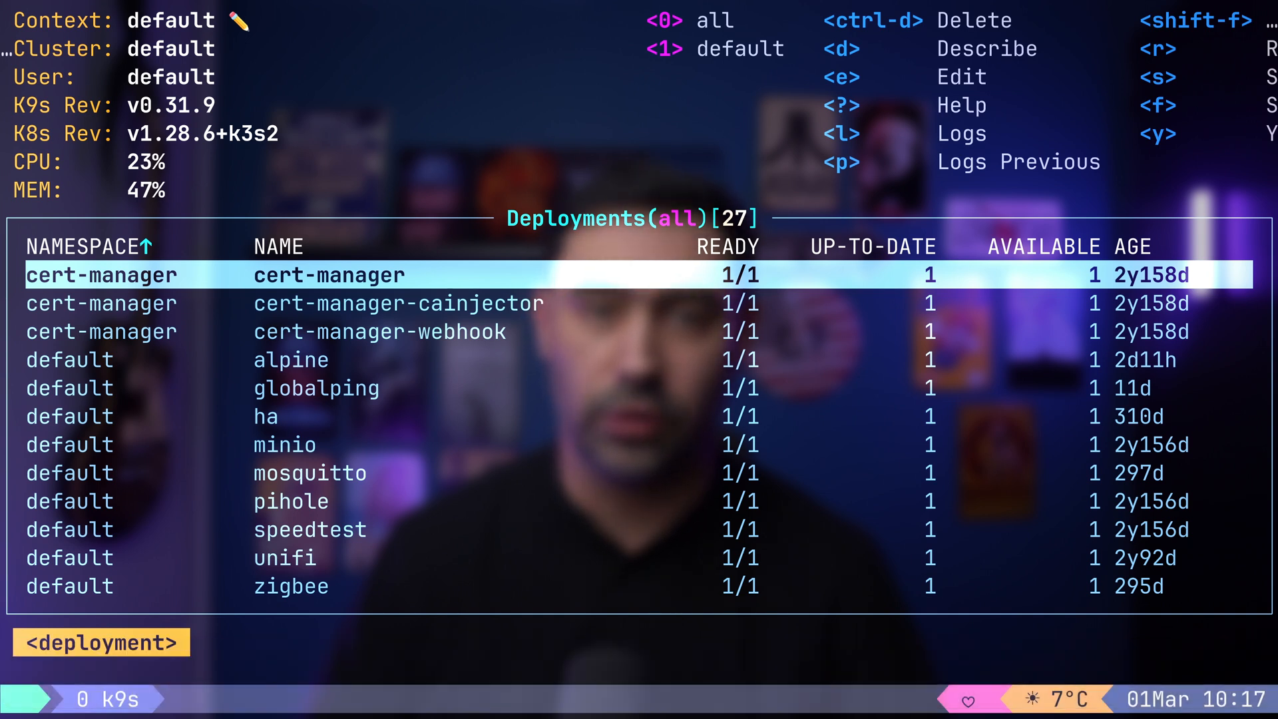
{"action": "key", "text": "ctrl+e"}
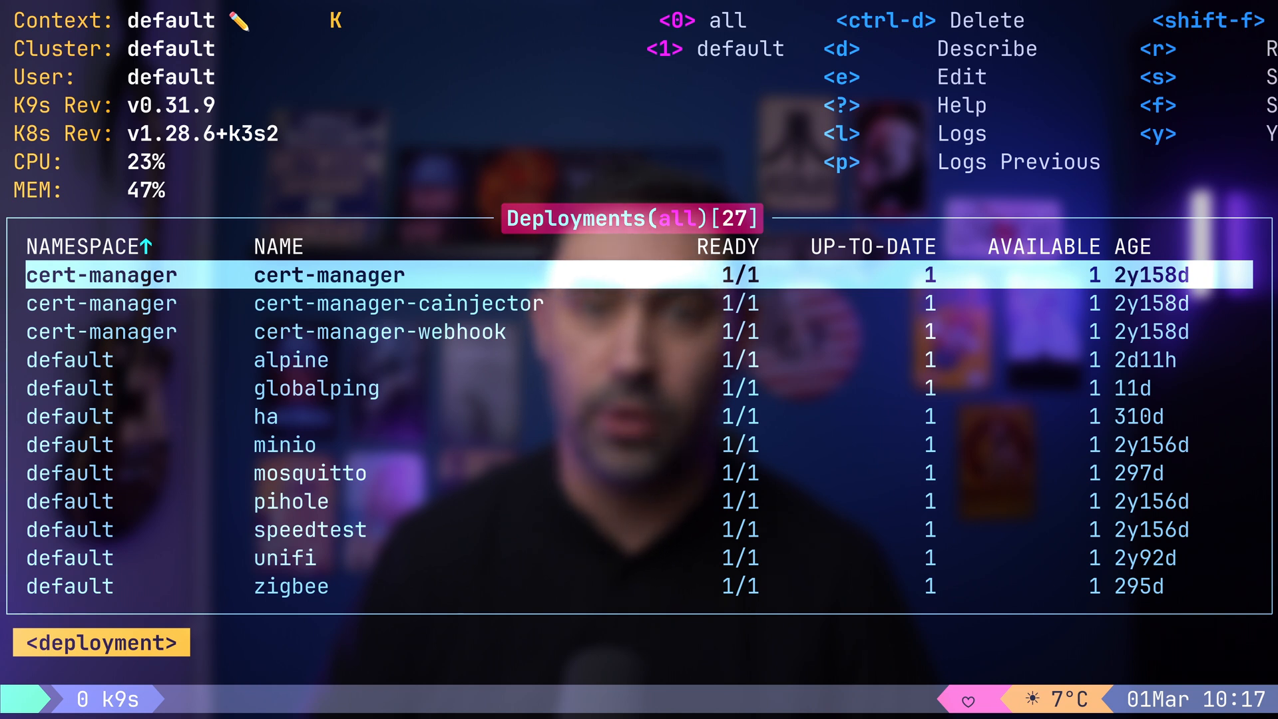
Move the selection down past the cert-manager entries to the alpine deployment.
{"action": "key", "text": "Down"}
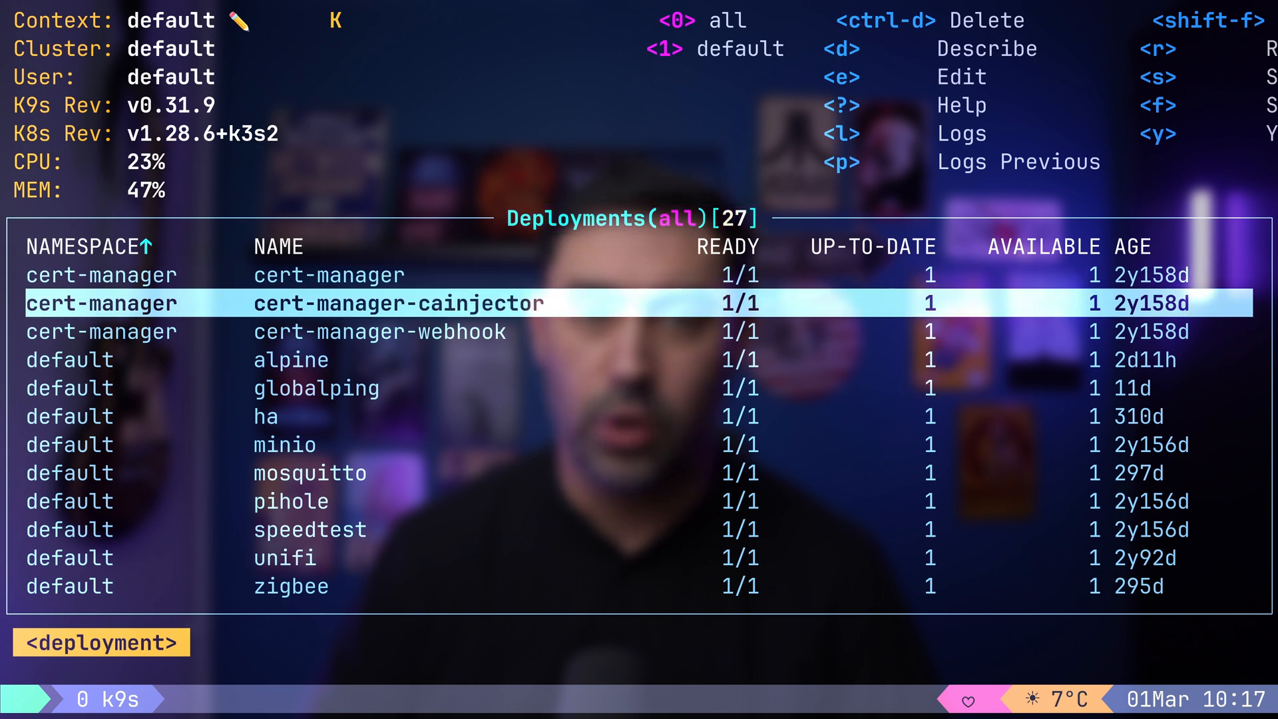
{"action": "key", "text": "Down"}
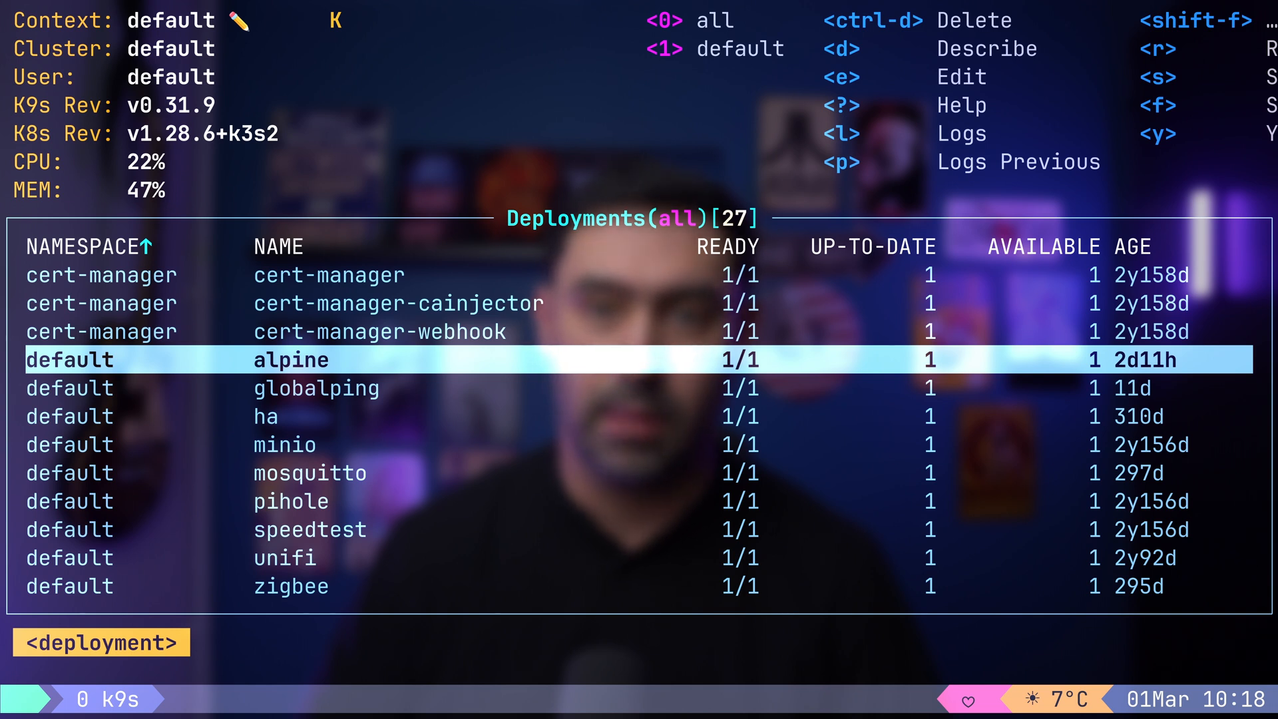
Scale the alpine deployment to 3 replicas and confirm.
{"action": "key", "text": "s"}
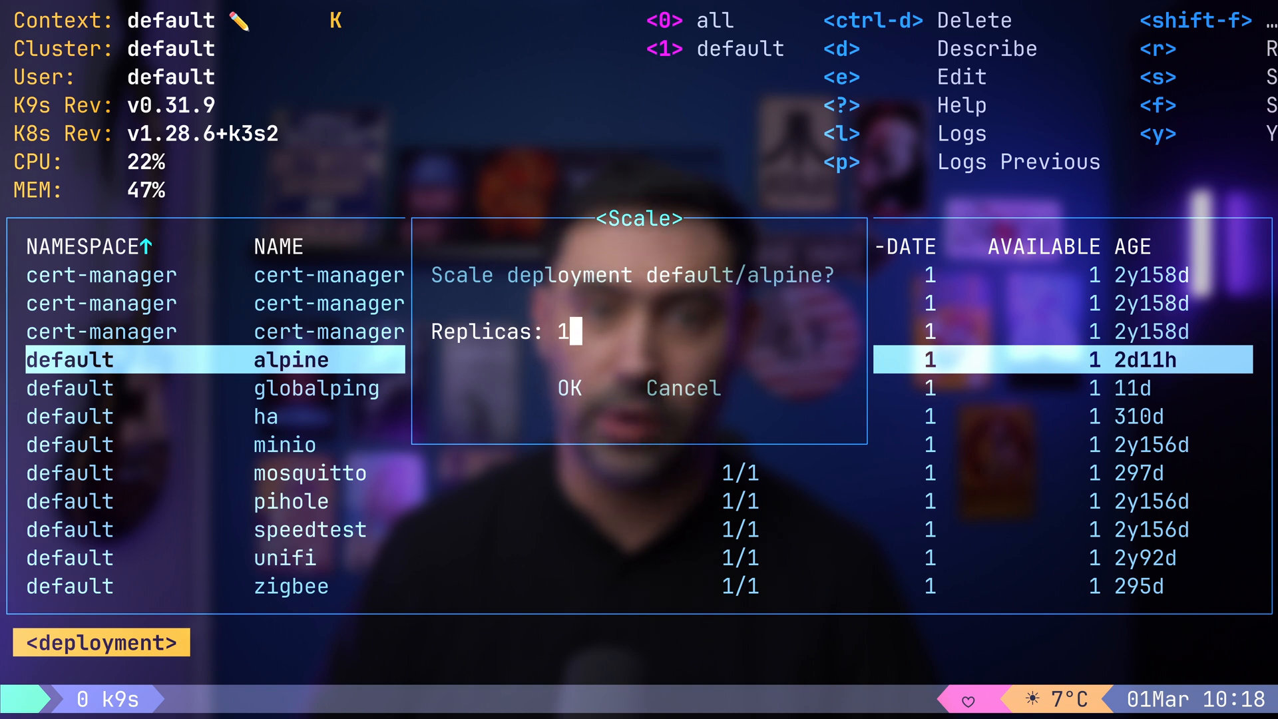
{"action": "type", "text": "3"}
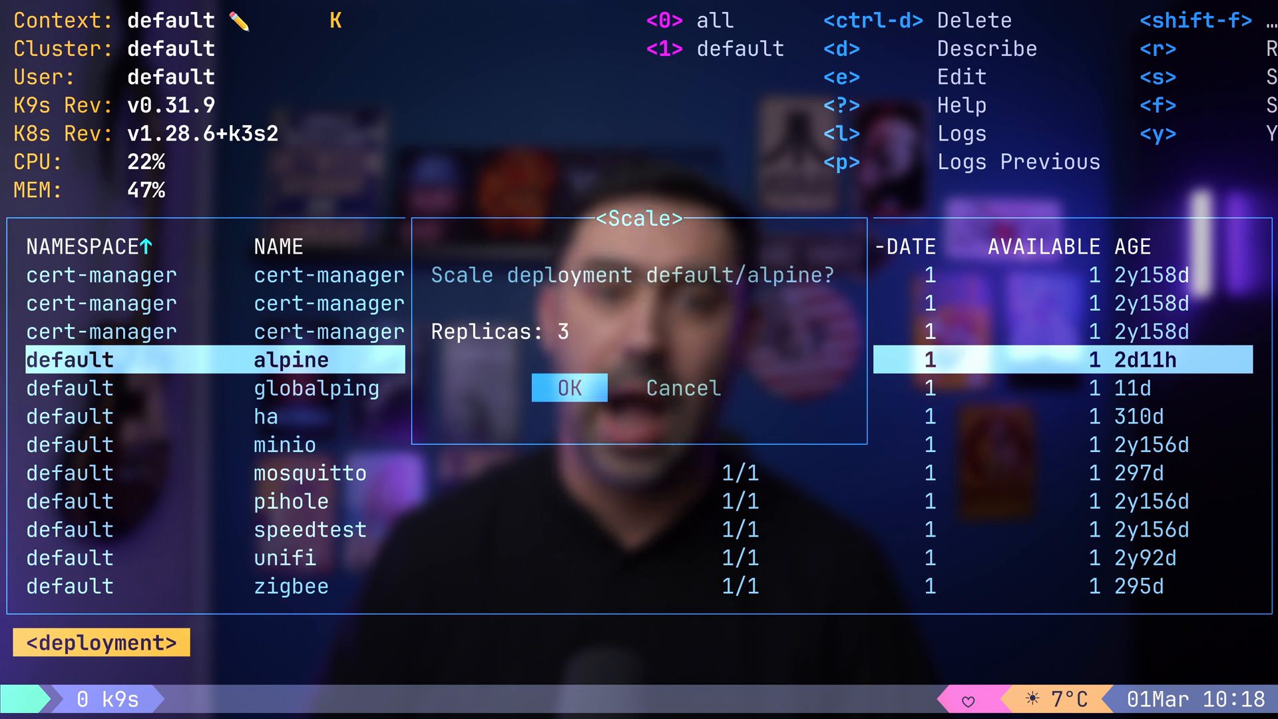
{"action": "left_click", "coordinate": [569, 387]}
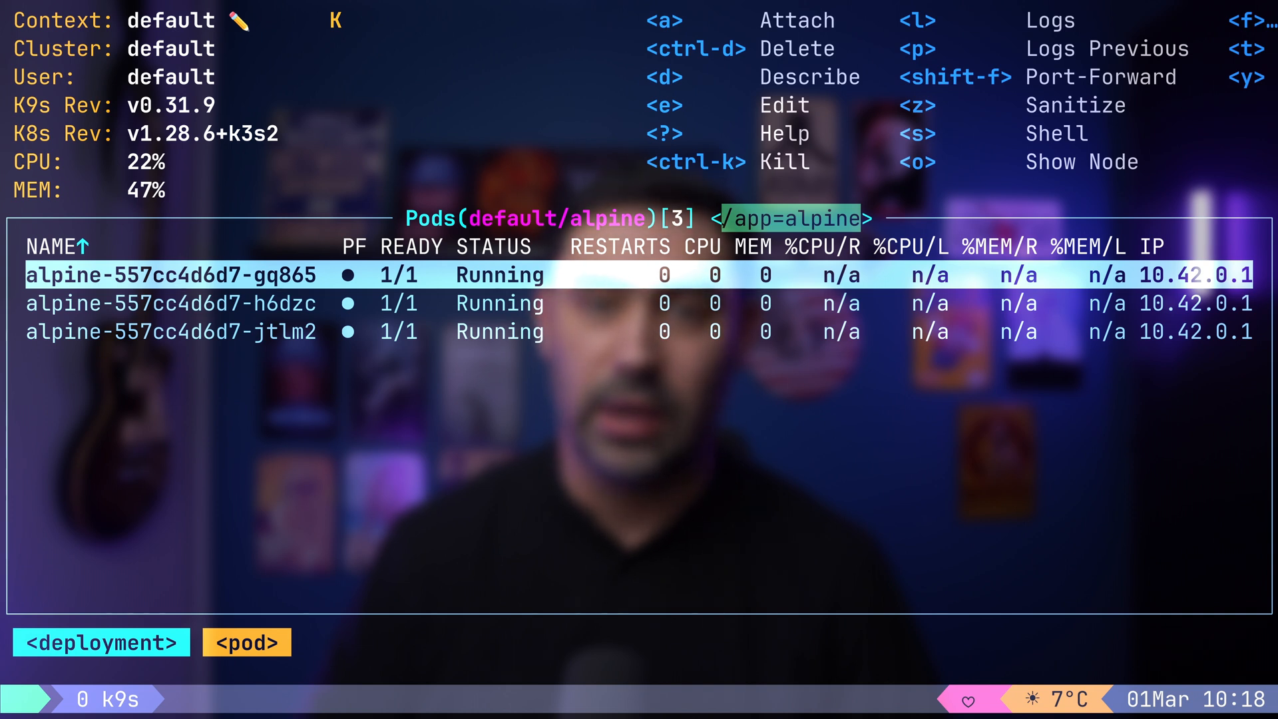
{"action": "key", "text": "ctrl+k"}
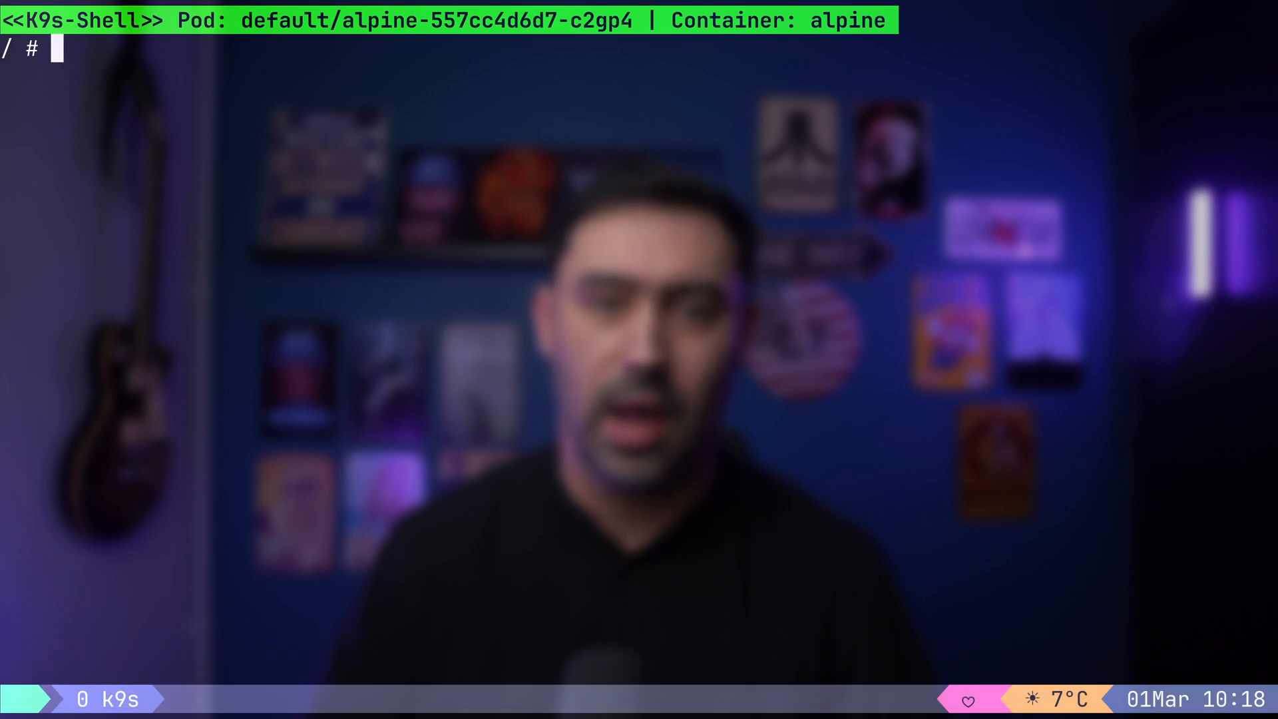
{"action": "type", "text": "ping -c1 google"}
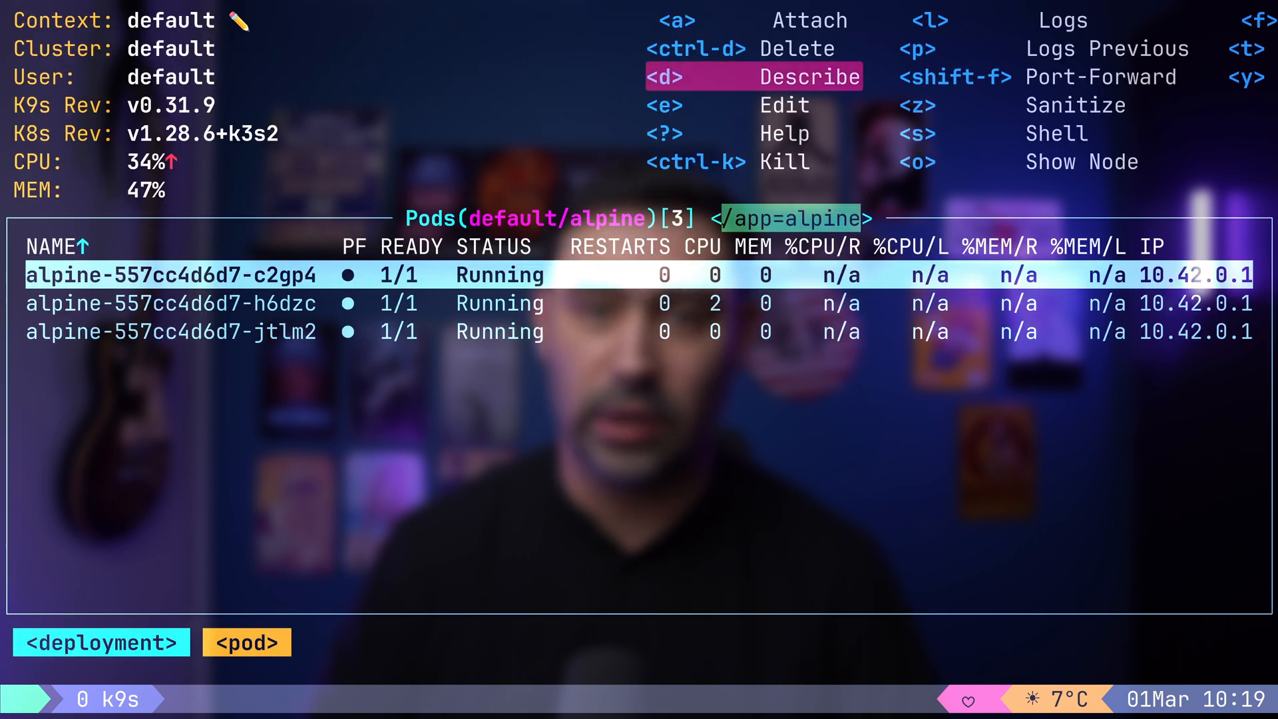
Describe the alpine pod c2gp4, review its Events section and return to the deployments.
{"action": "key", "text": "d"}
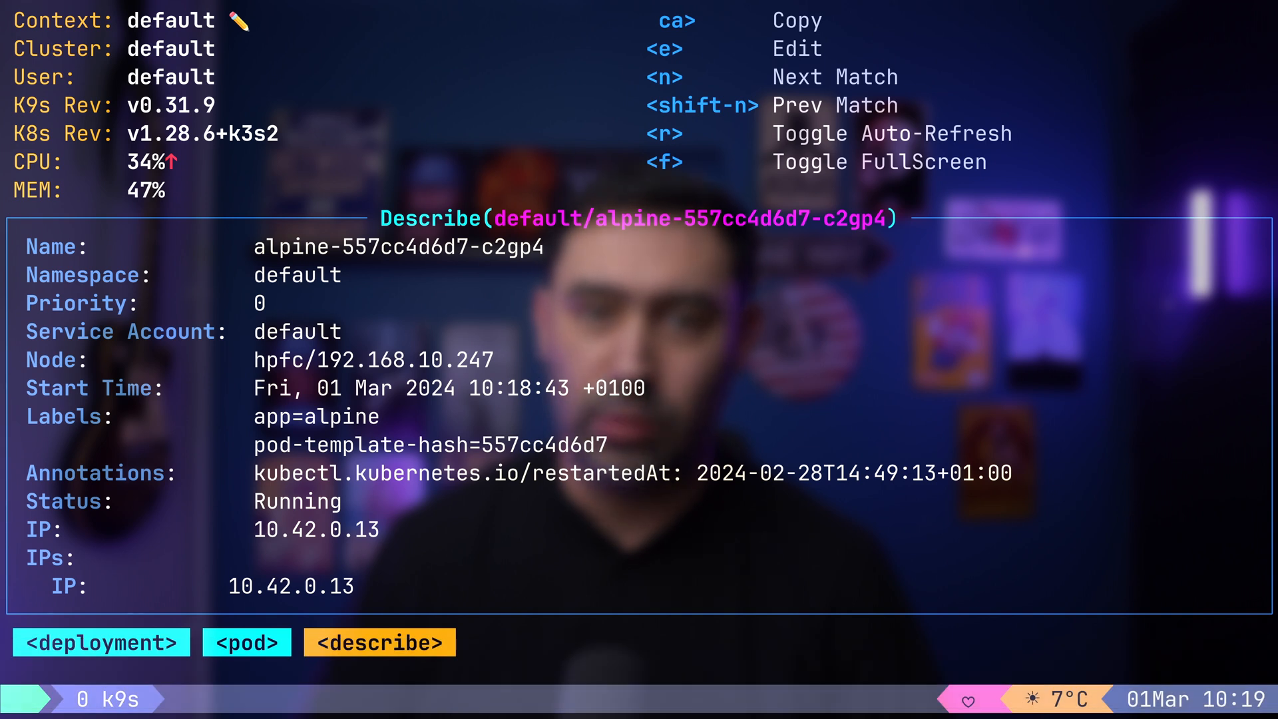
{"action": "scroll", "scroll_direction": "down", "scroll_amount": 3}
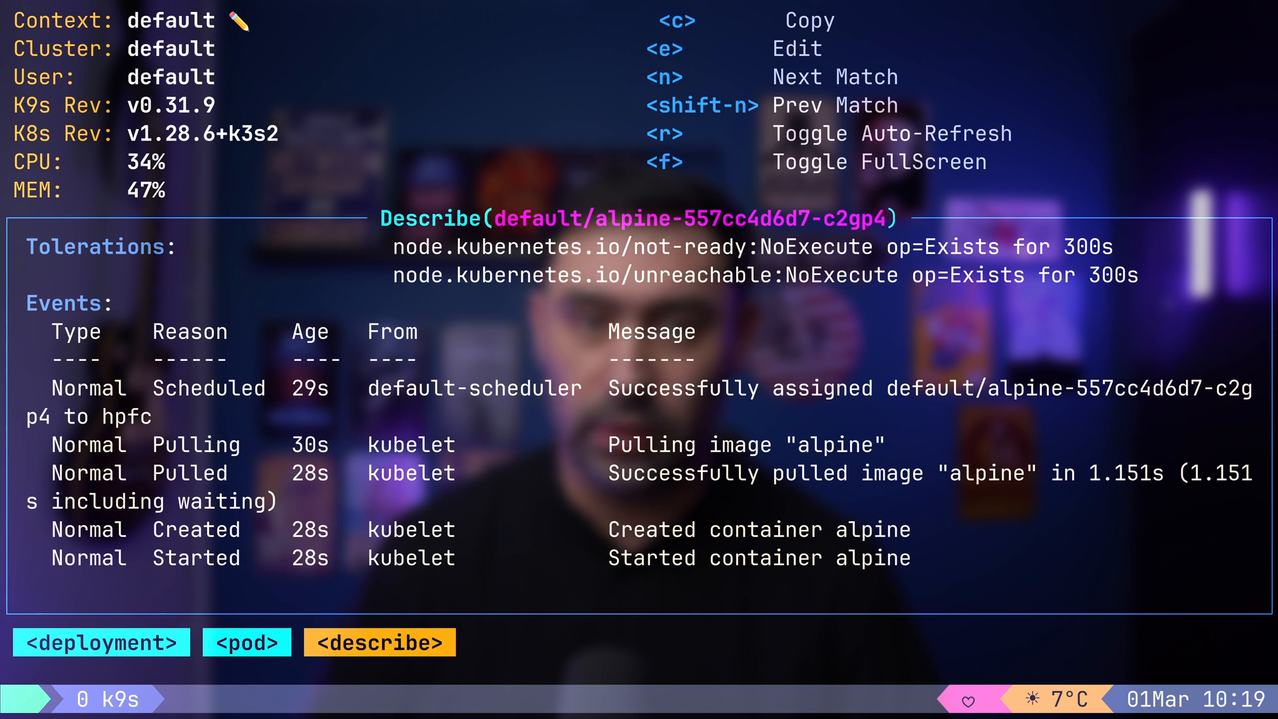
{"action": "key", "text": "c"}
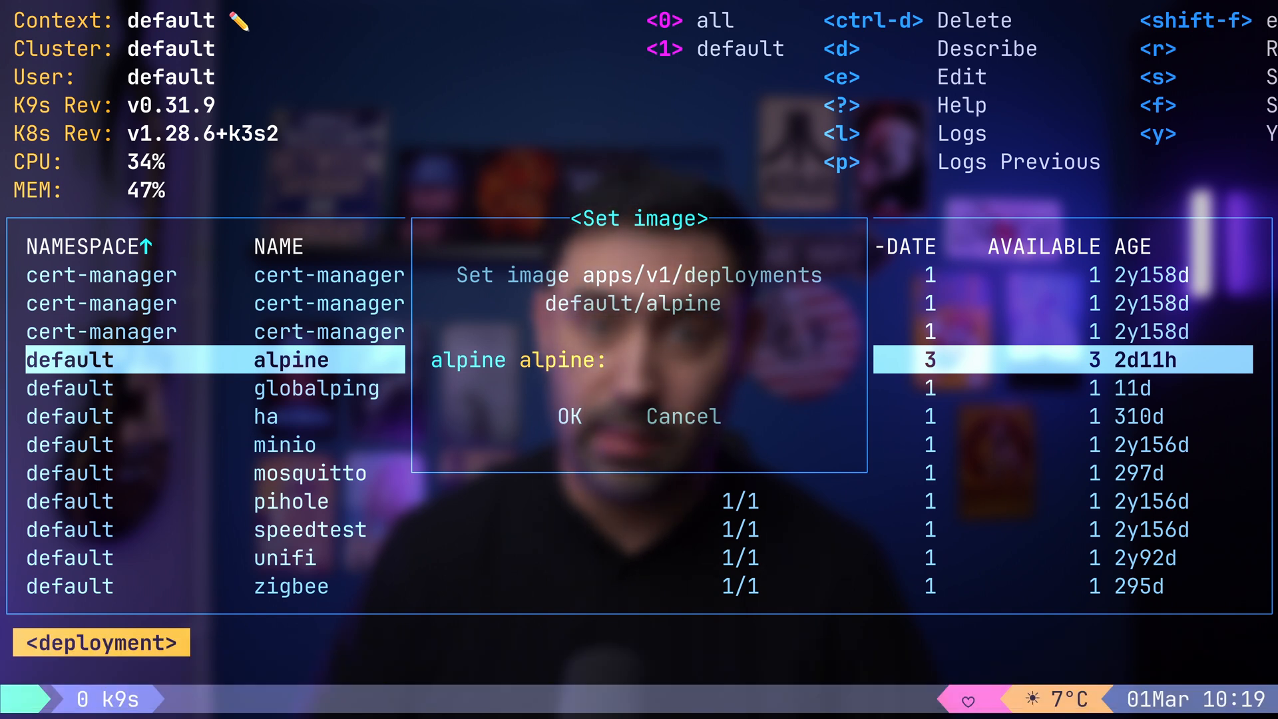
Set the alpine deployment's container image to alpine:3.16 and apply it.
{"action": "type", "text": "3.16"}
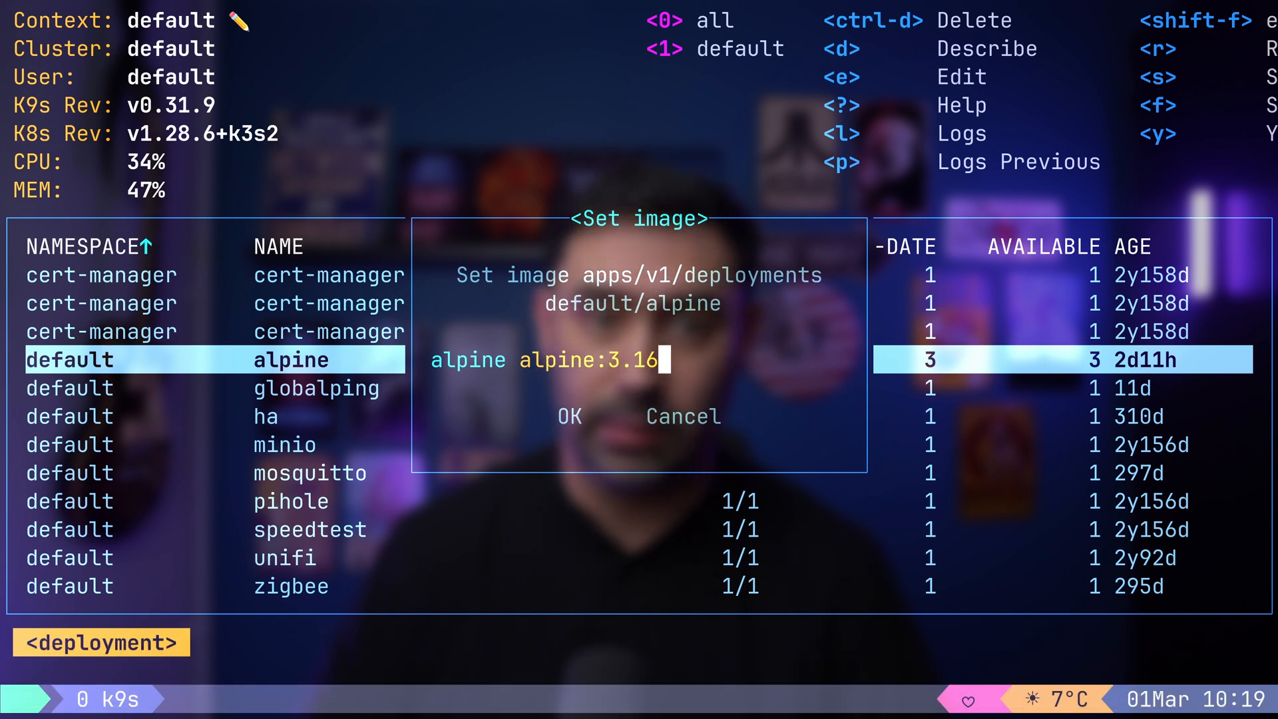
{"action": "left_click", "coordinate": [569, 416]}
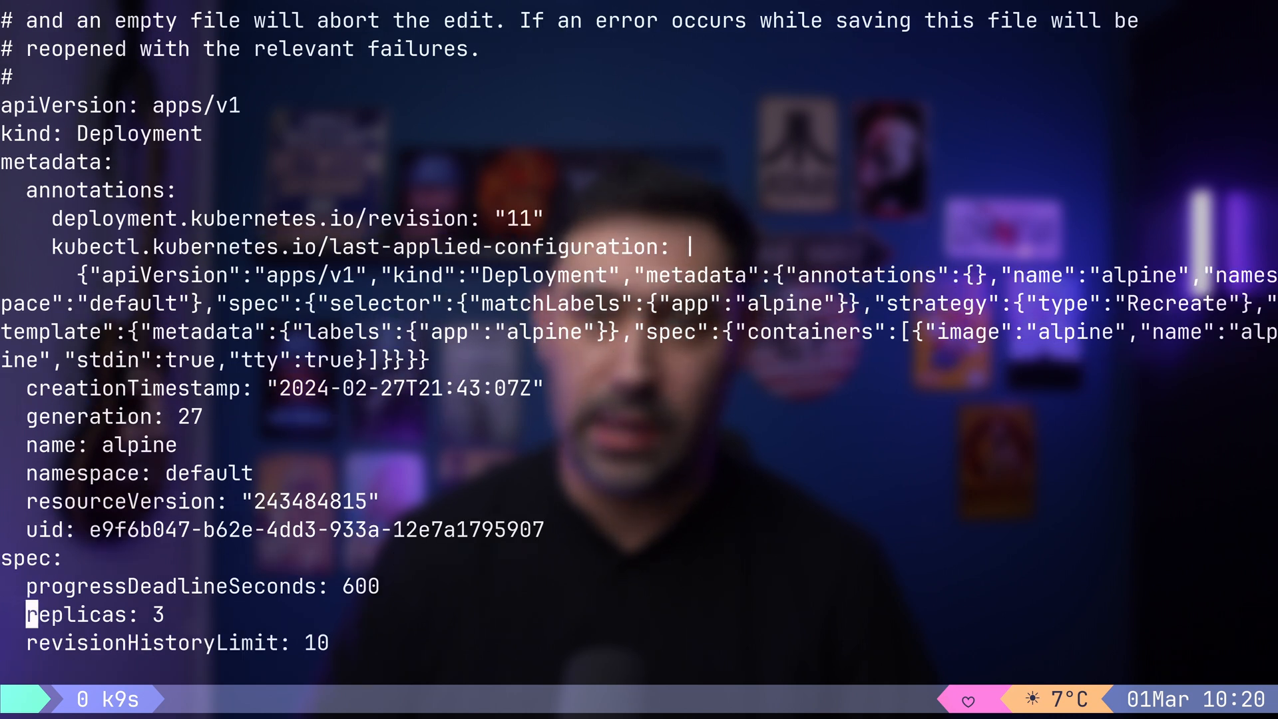
Save and close the alpine deployment's YAML manifest with :wq.
{"action": "type", "text": ":wq"}
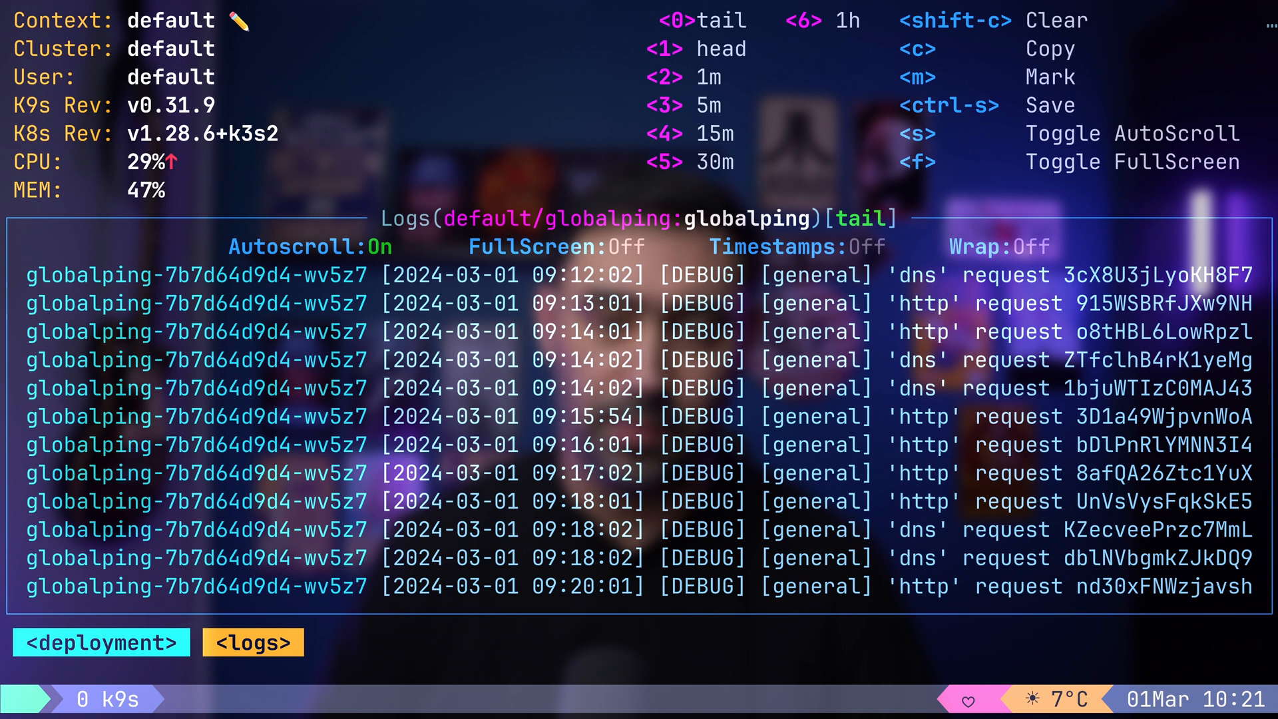
Pause and resume log autoscroll, hide timestamps and toggle line wrapping on the globalping logs.
{"action": "key", "text": "s"}
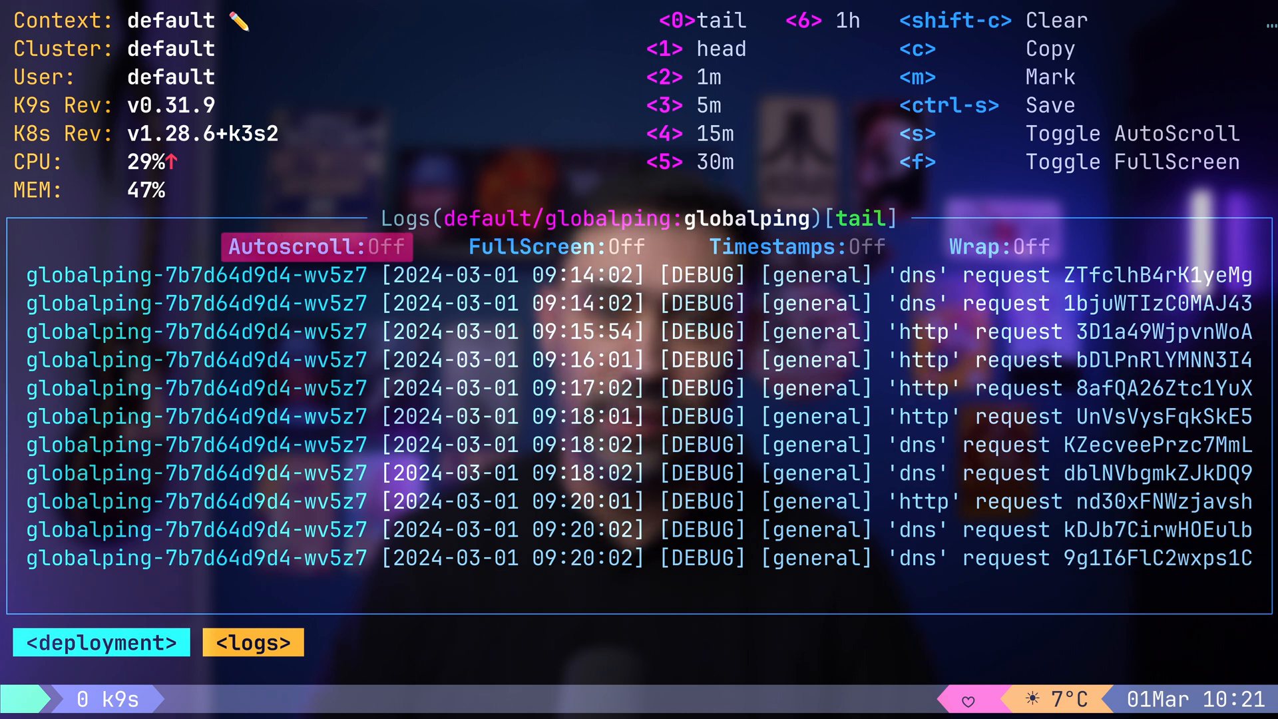
{"action": "key", "text": "s"}
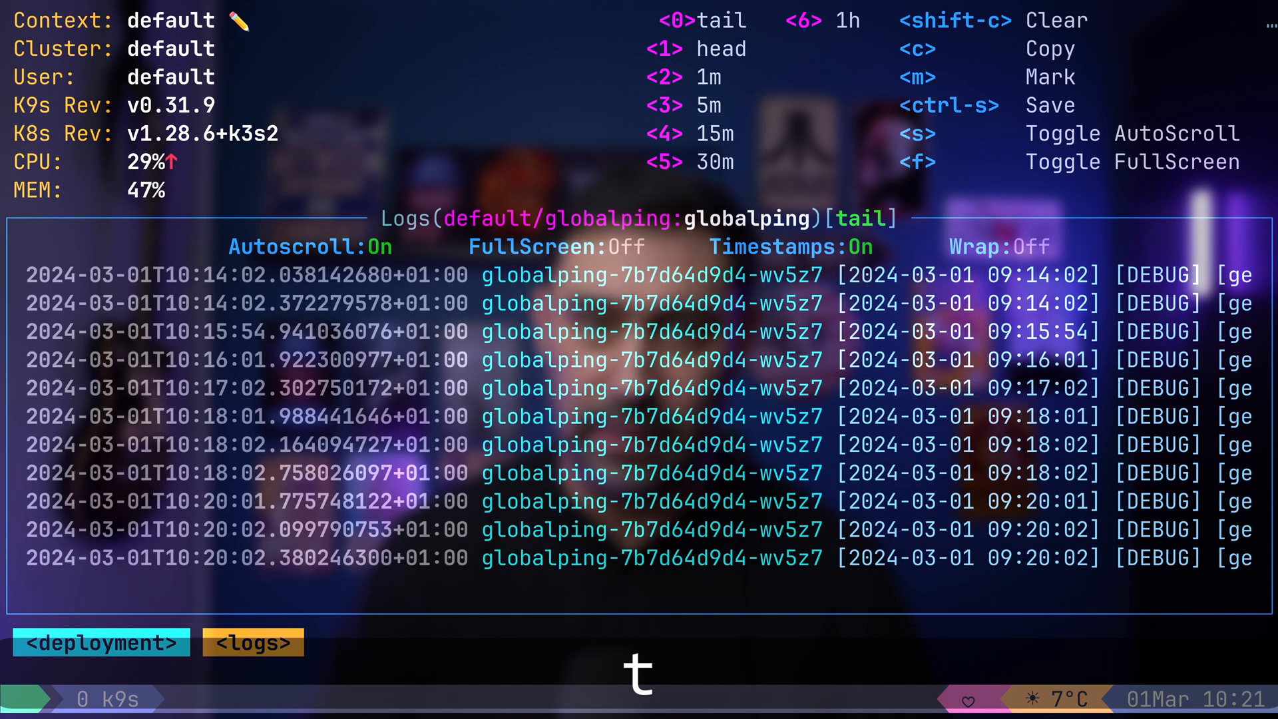
{"action": "key", "text": "t"}
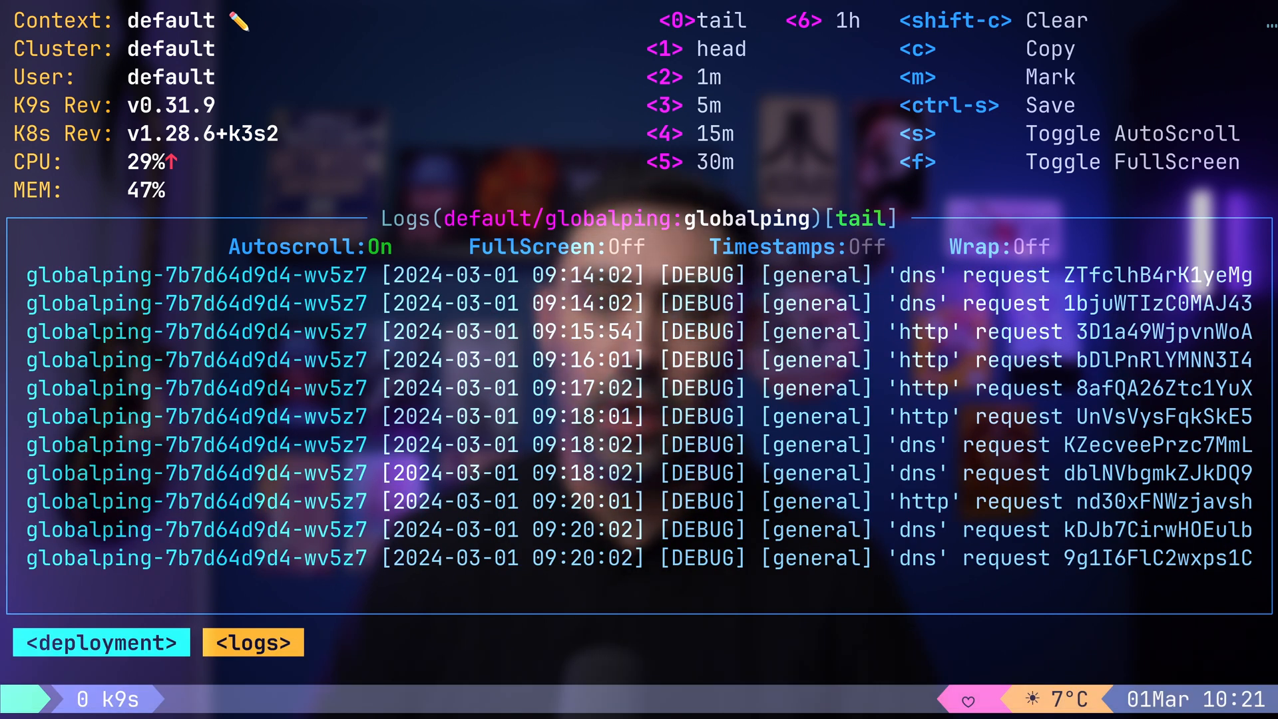
{"action": "key", "text": "w"}
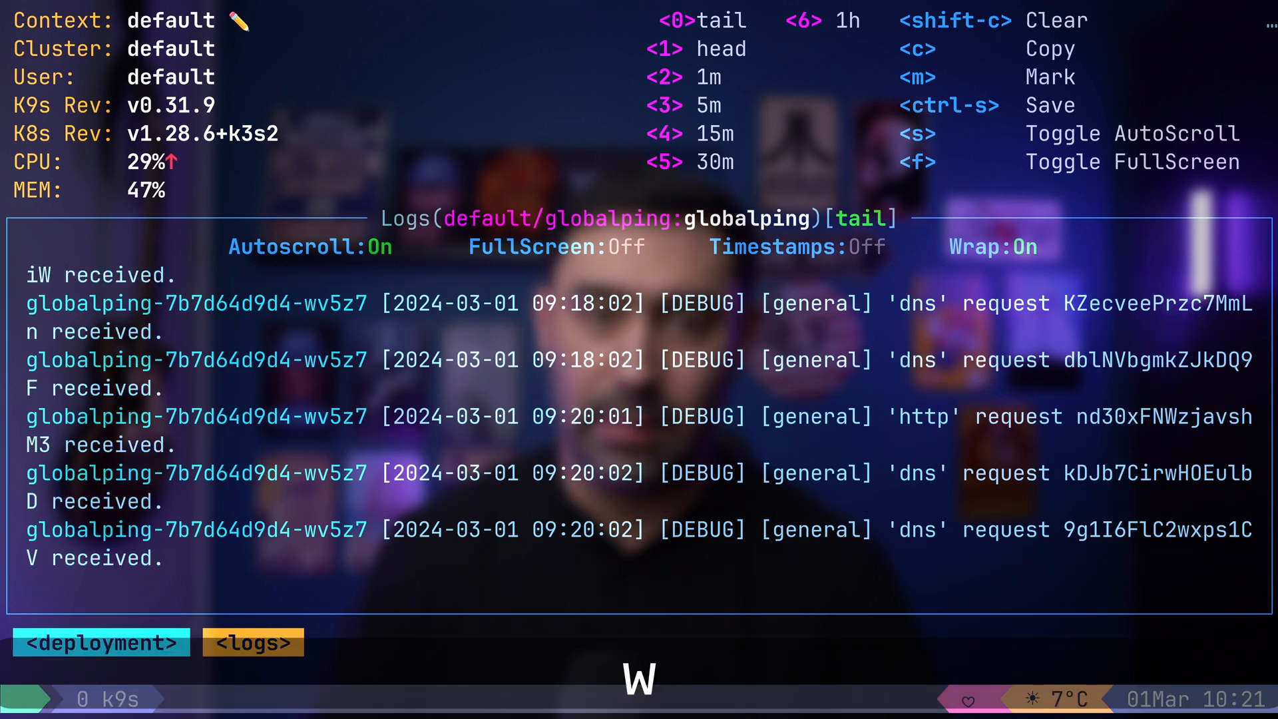
{"action": "key", "text": "w"}
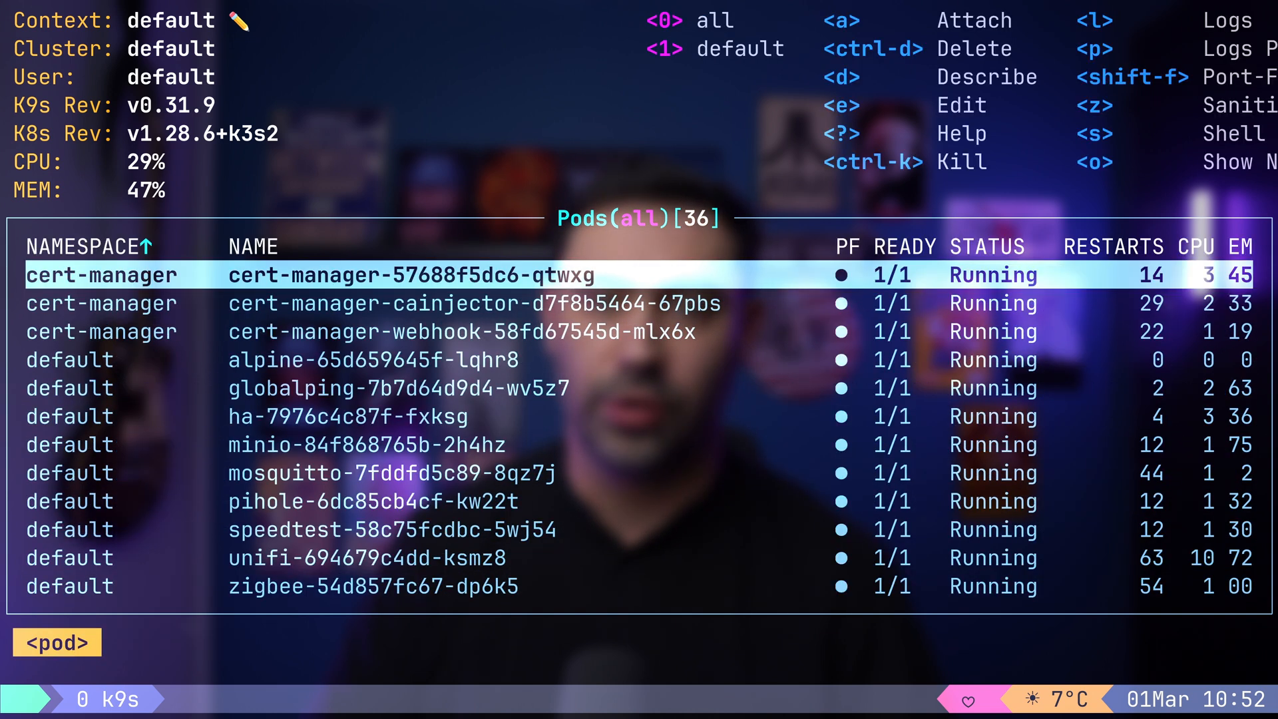
Re-sort the 36 pods by name, then CPU, then memory usage.
{"action": "key", "text": "shift+n"}
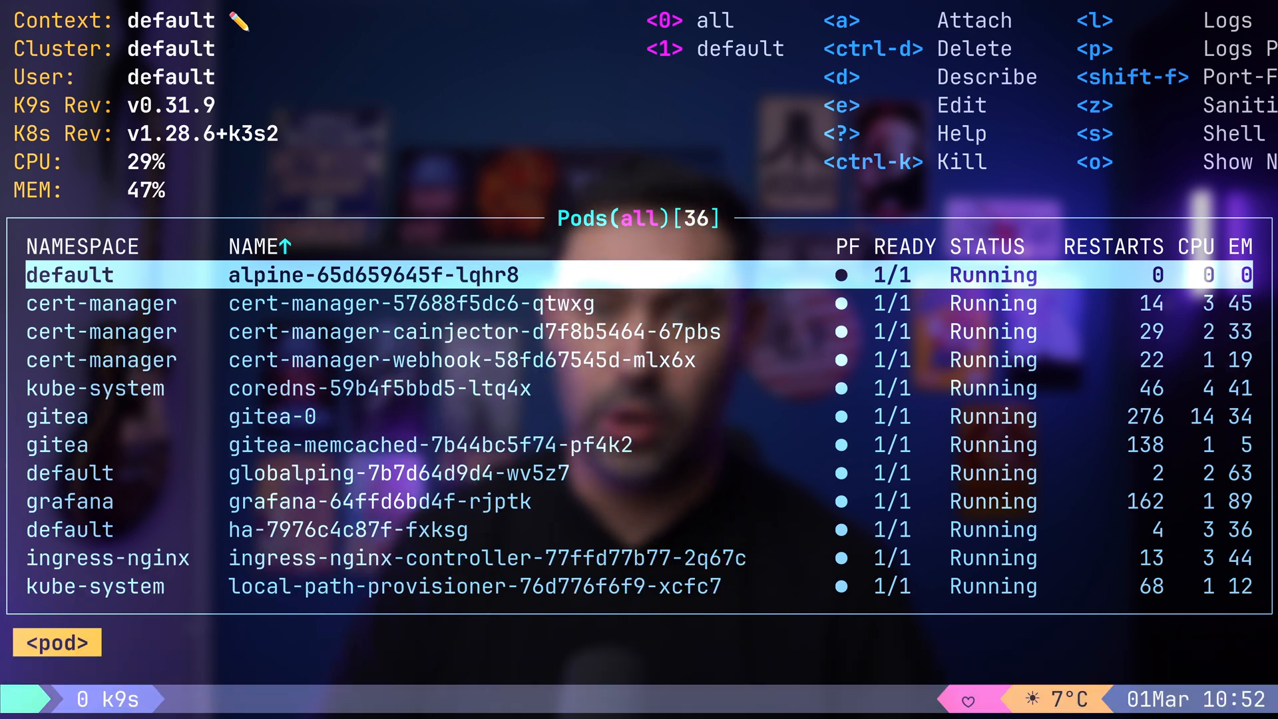
{"action": "key", "text": "shift+c"}
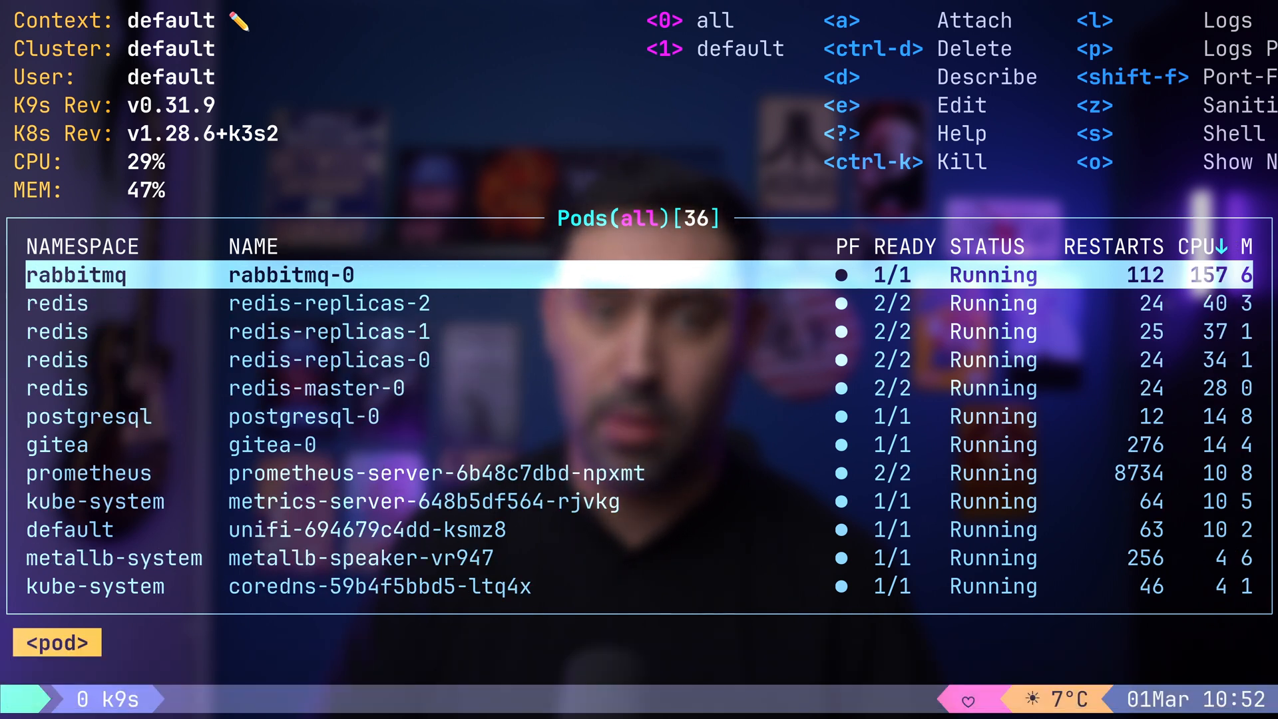
{"action": "key", "text": "shift+m"}
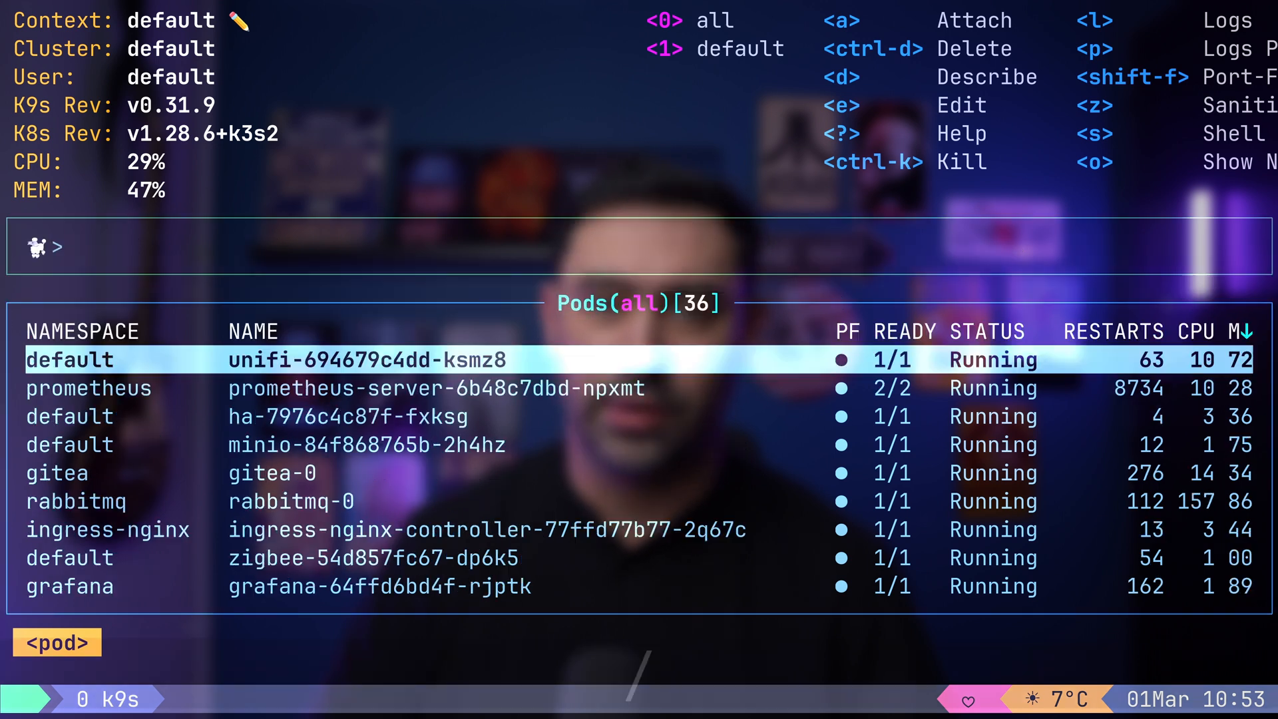
Filter the pods to the four labelled app=prometheus, then clear the filter back to all 36.
{"action": "type", "text": "redis"}
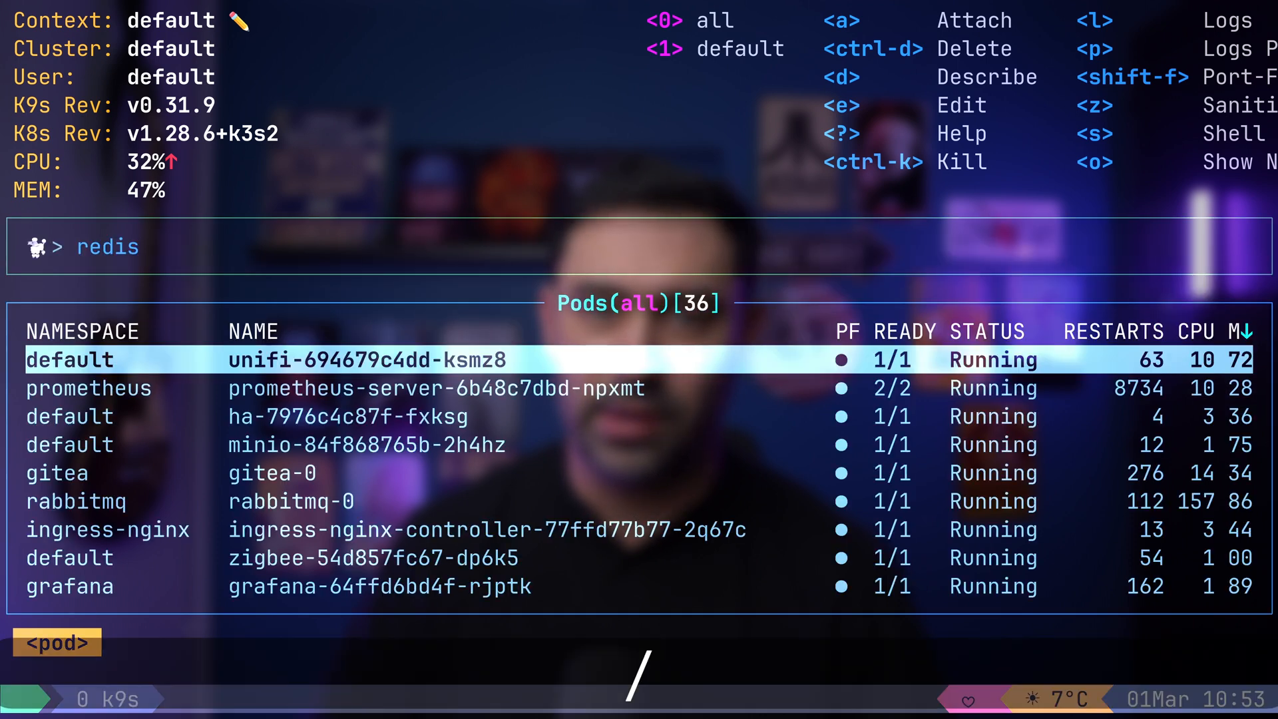
{"action": "type", "text": "app=prometheu"}
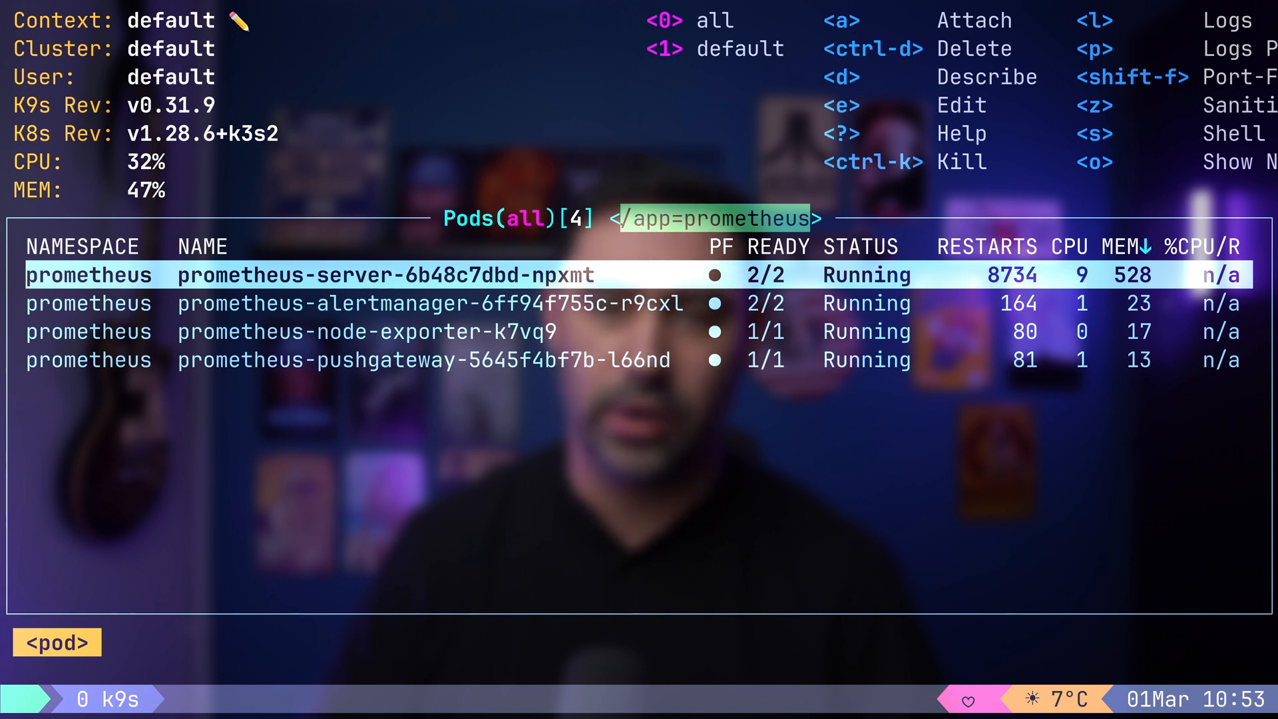
{"action": "key", "text": "Escape"}
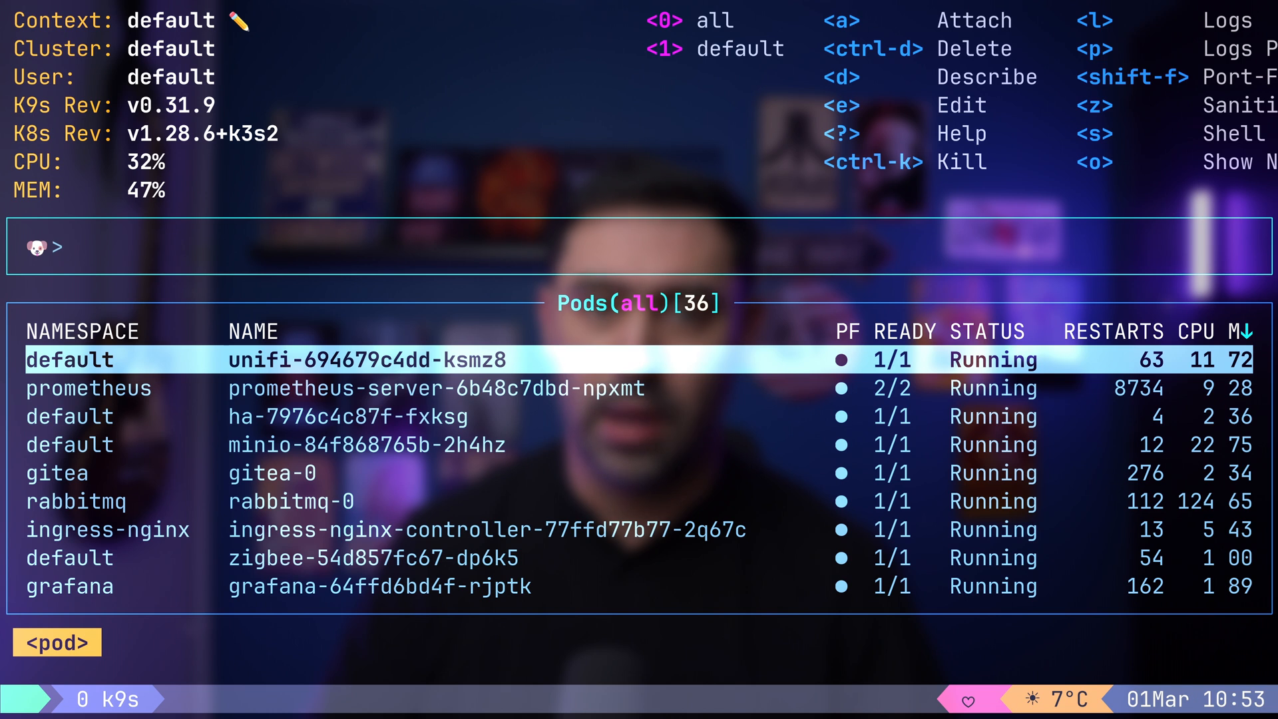
Show the default namespace's nine pods filtered to minio, then relist pods across all namespaces.
{"action": "type", "text": "pods ns"}
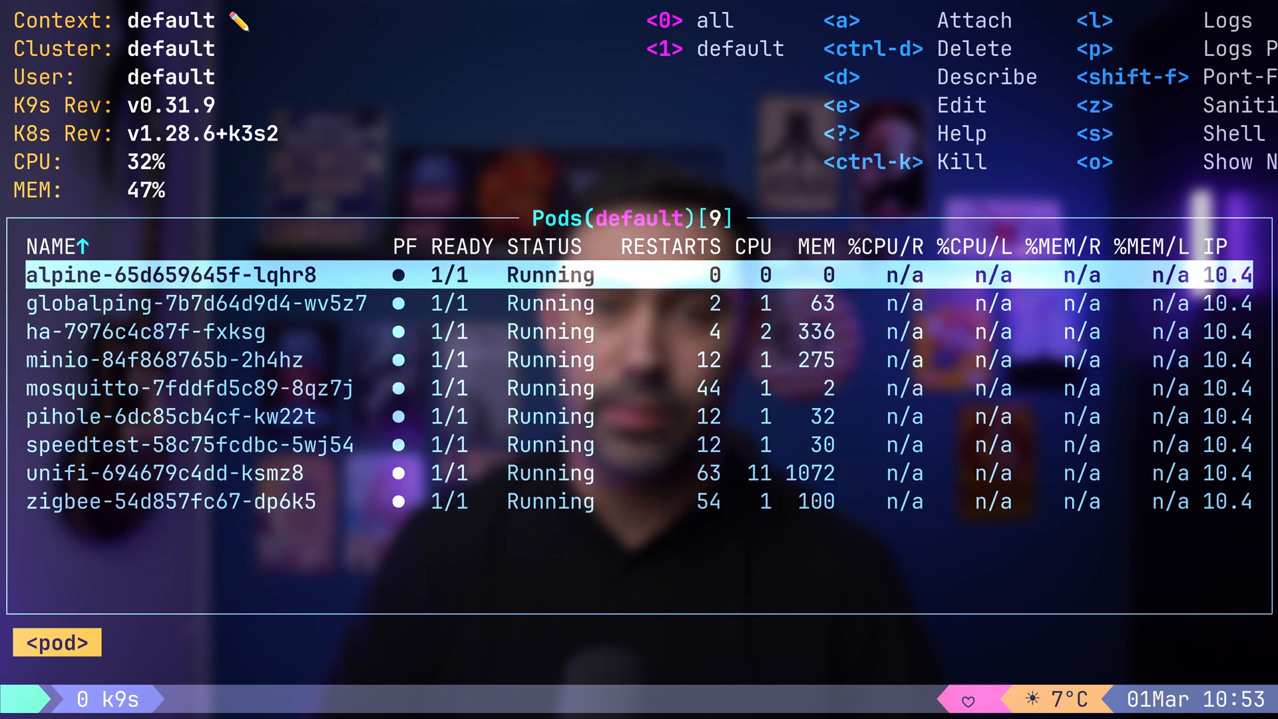
{"action": "type", "text": "minio"}
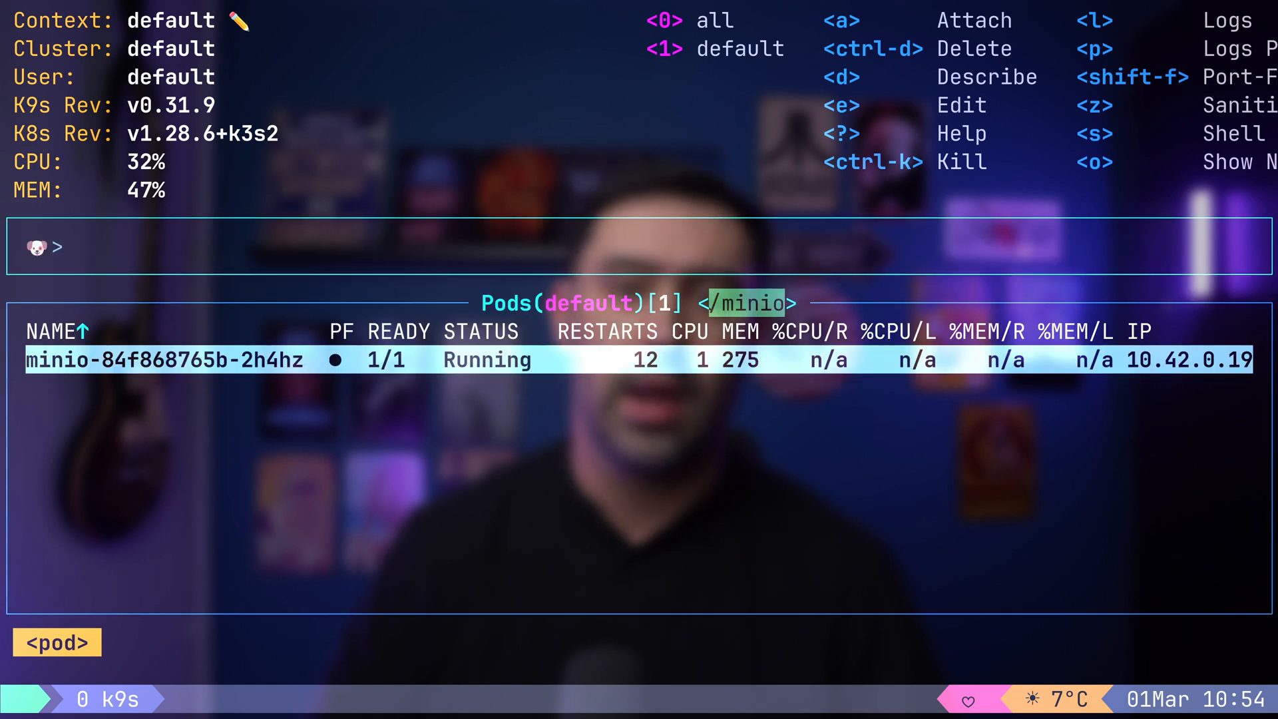
{"action": "type", "text": "pods ns all"}
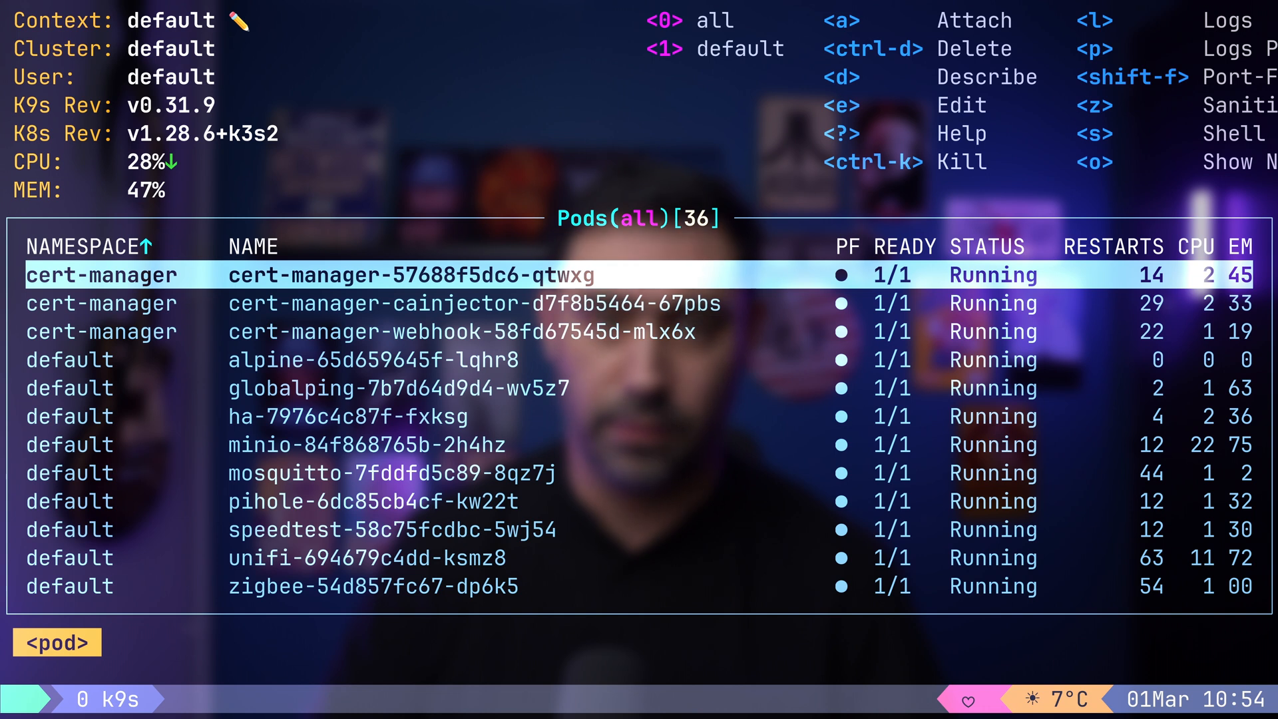
Apply an inverse !system filter to the all-namespace pods, leaving 30, and move down to minio.
{"action": "type", "text": "minio"}
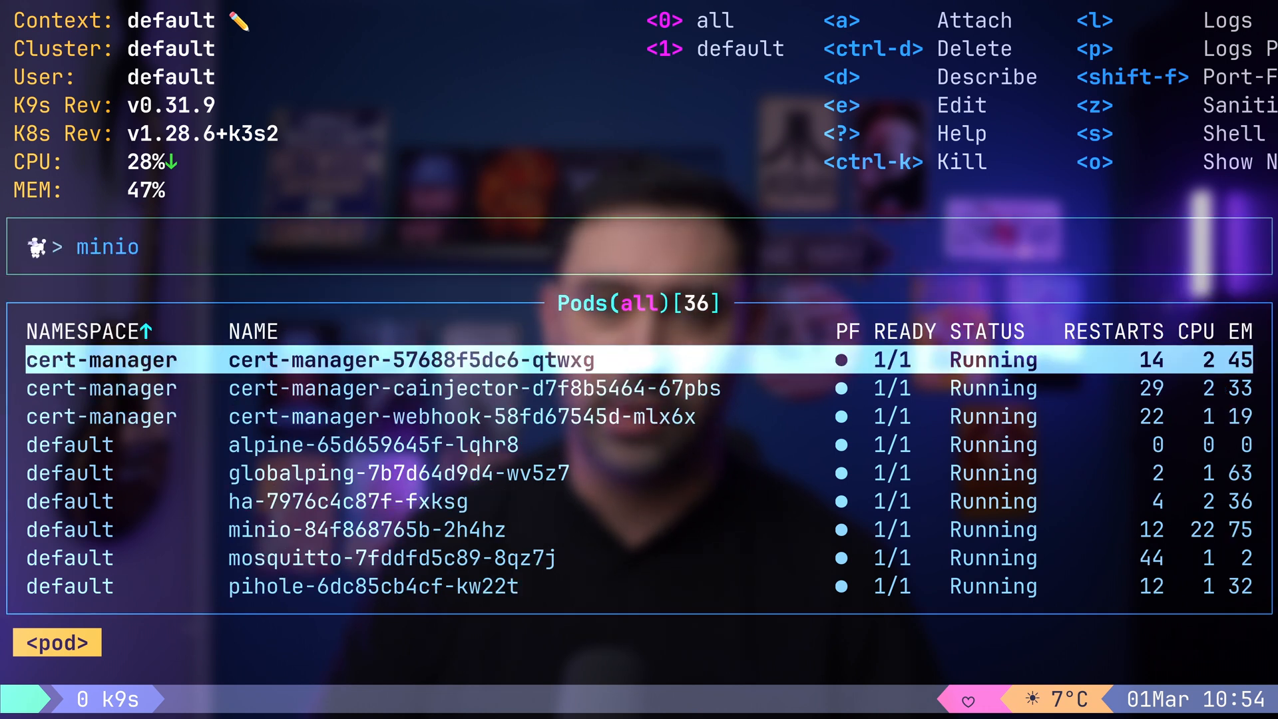
{"action": "type", "text": "!s"}
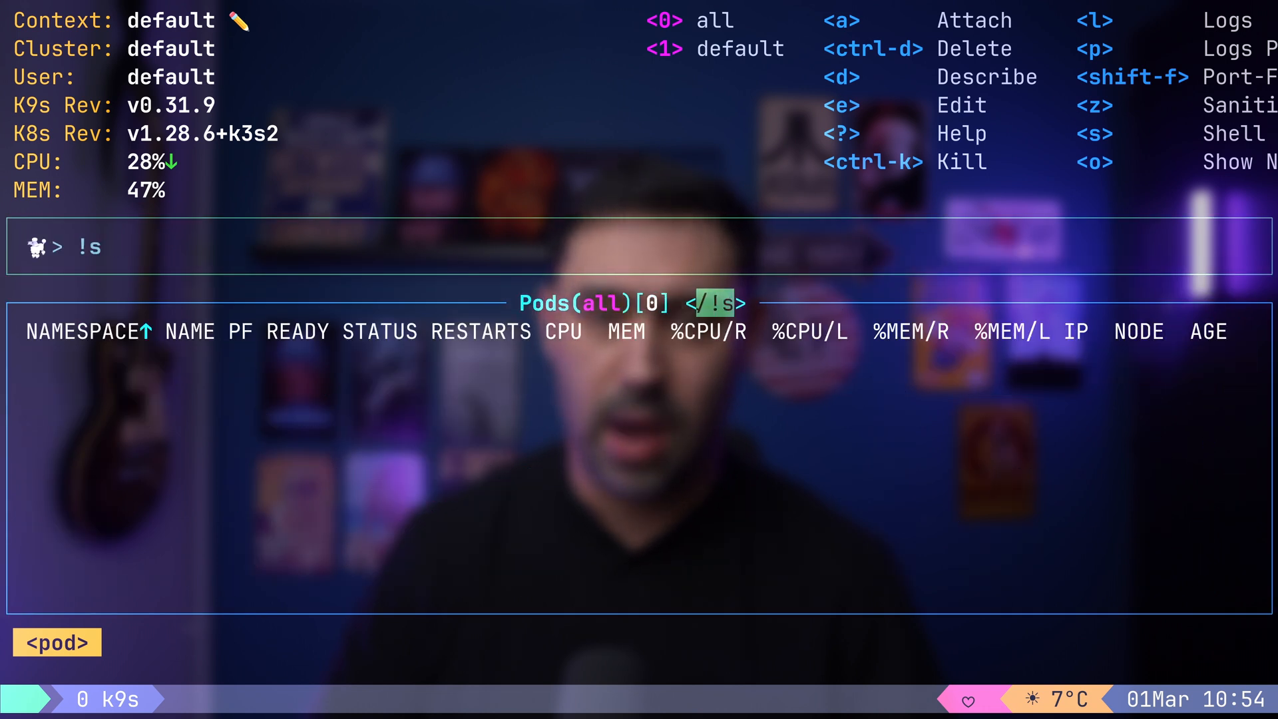
{"action": "type", "text": "ystem"}
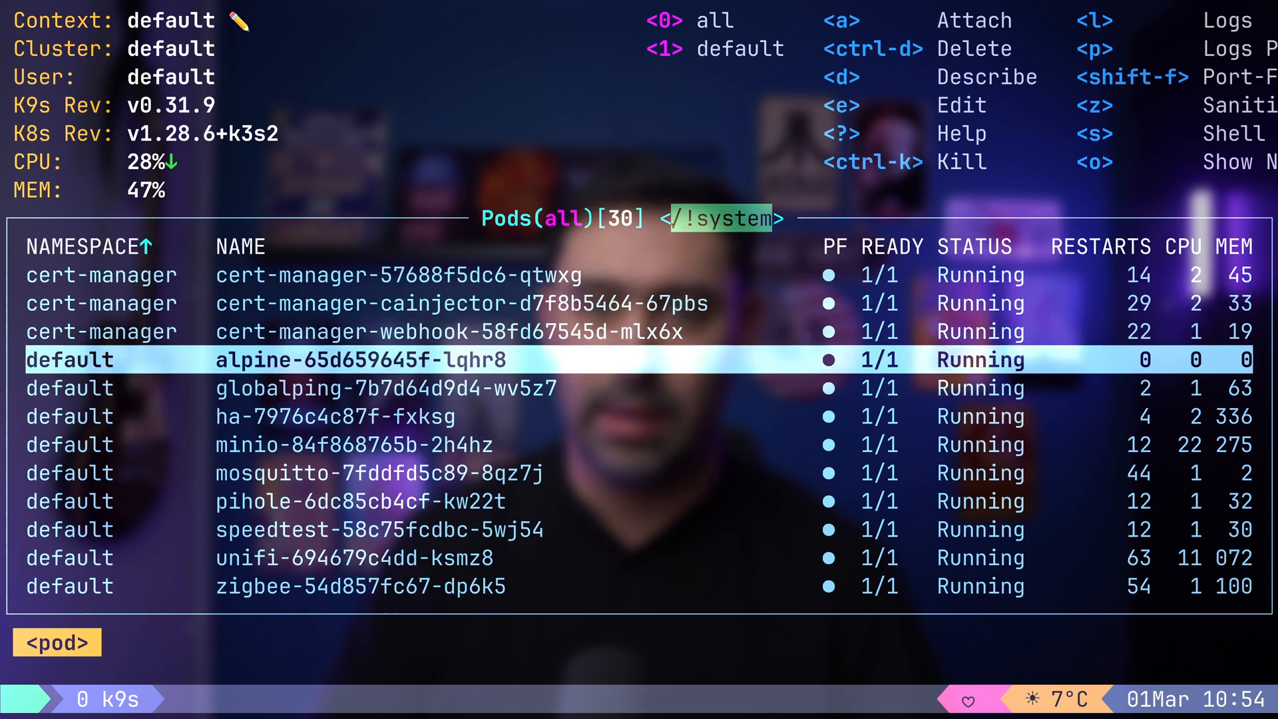
{"action": "key", "text": "Down"}
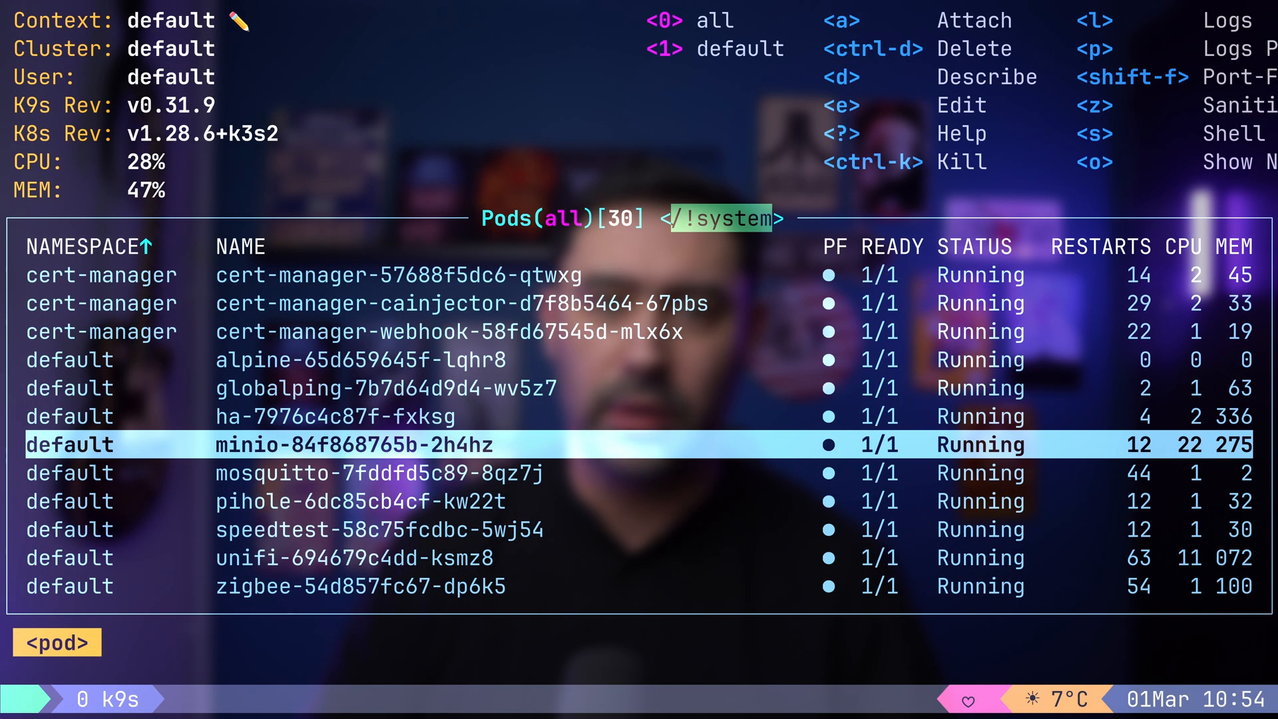
Open the Namespaces view with :ns, listing the cluster's 18 namespaces.
{"action": "type", "text": ":ns"}
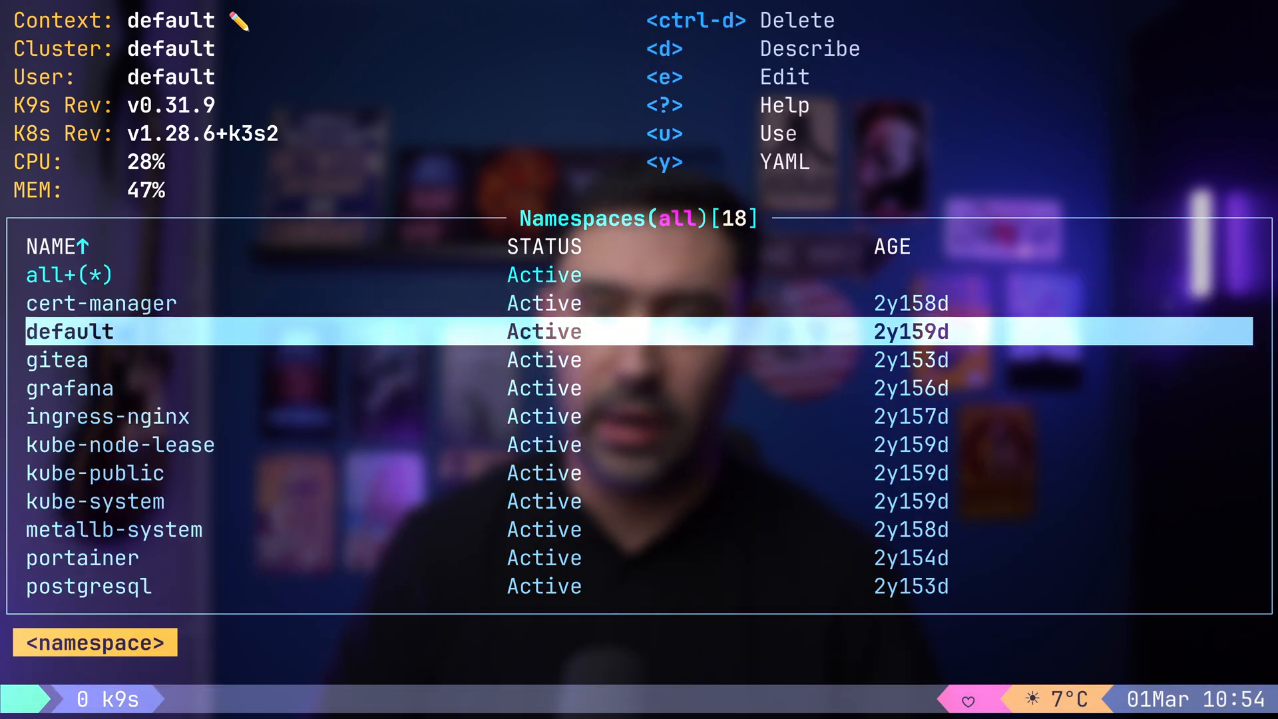
{"action": "key", "text": "up"}
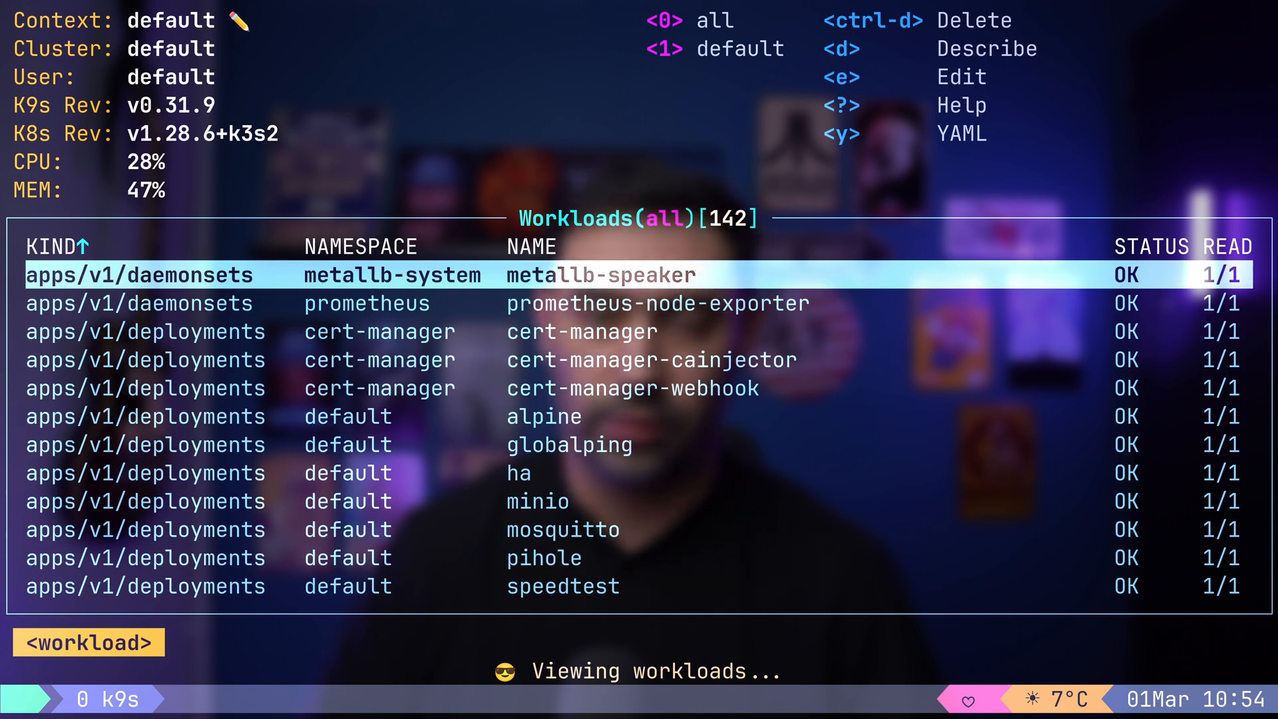
Scroll further down the 142-workload list, then switch to the services view with svc.
{"action": "key", "text": "Down"}
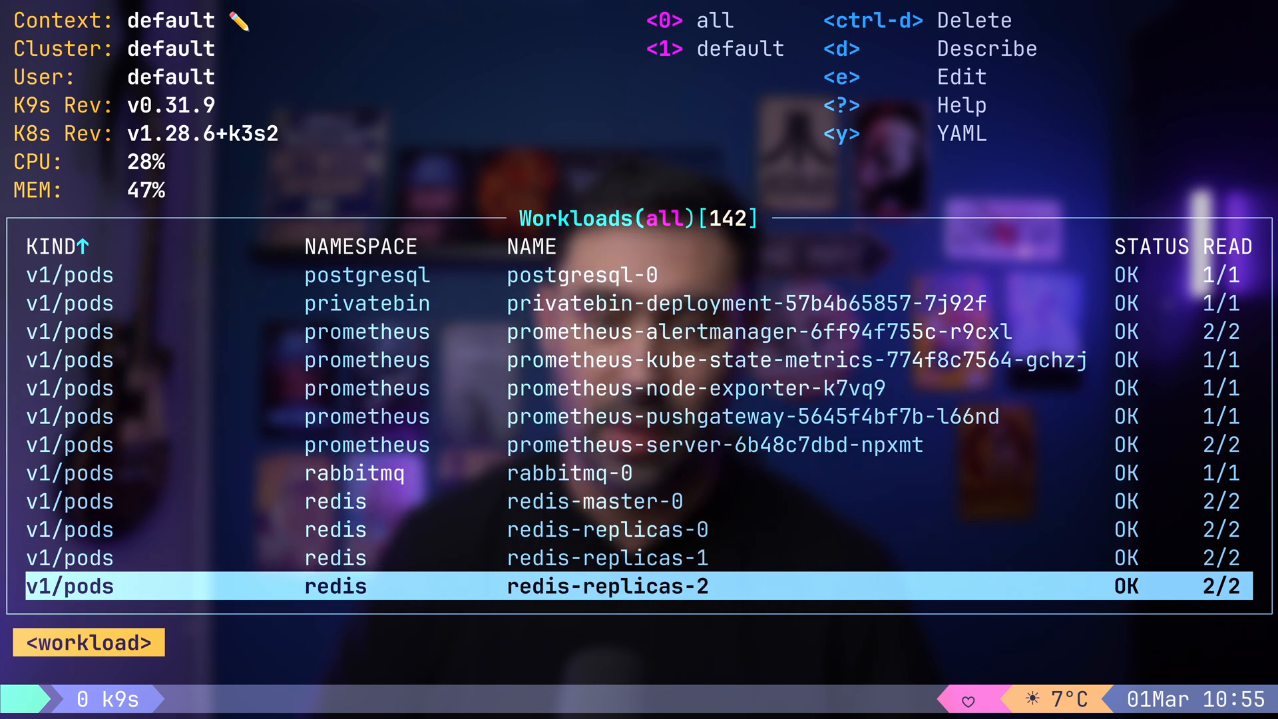
{"action": "type", "text": "svc"}
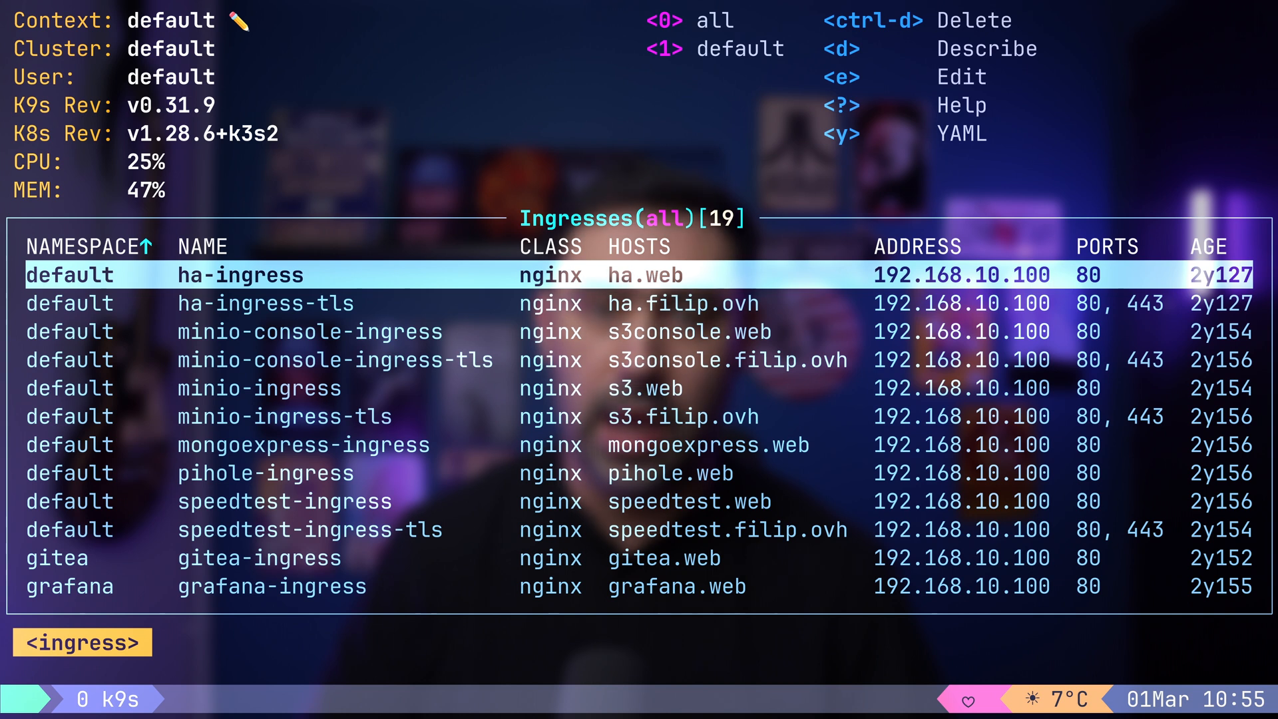
Move from the 19 ingresses to the 27 deployments across all namespaces with dp.
{"action": "type", "text": "dp"}
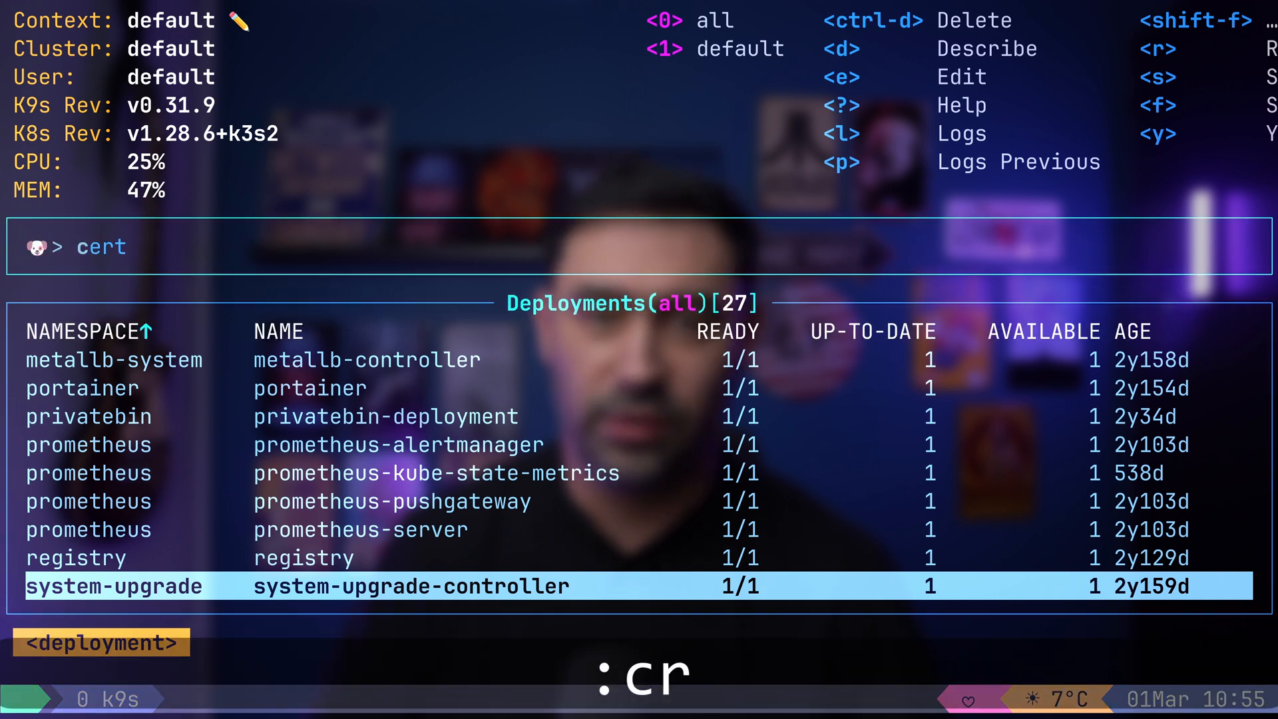
Open the cluster roles list and step through the ingress-nginx role's 13 permission rules.
{"action": "key", "text": "enter"}
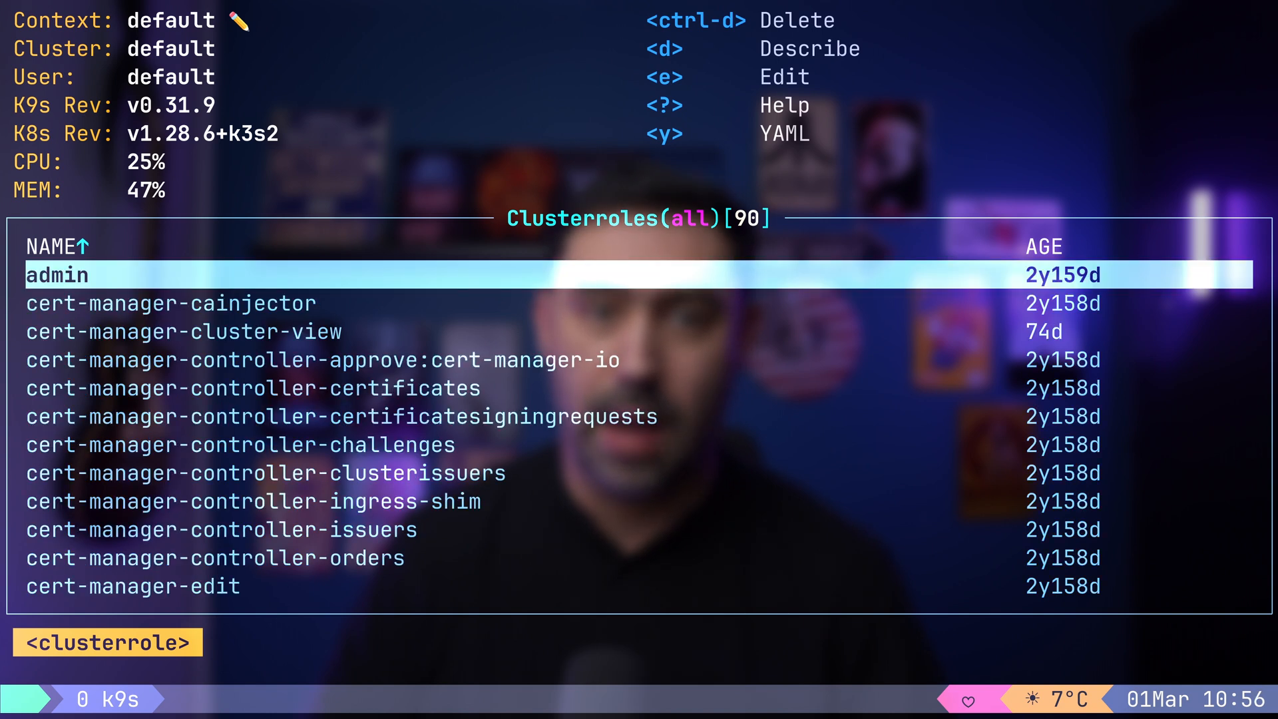
{"action": "scroll", "scroll_direction": "down", "scroll_amount": 3}
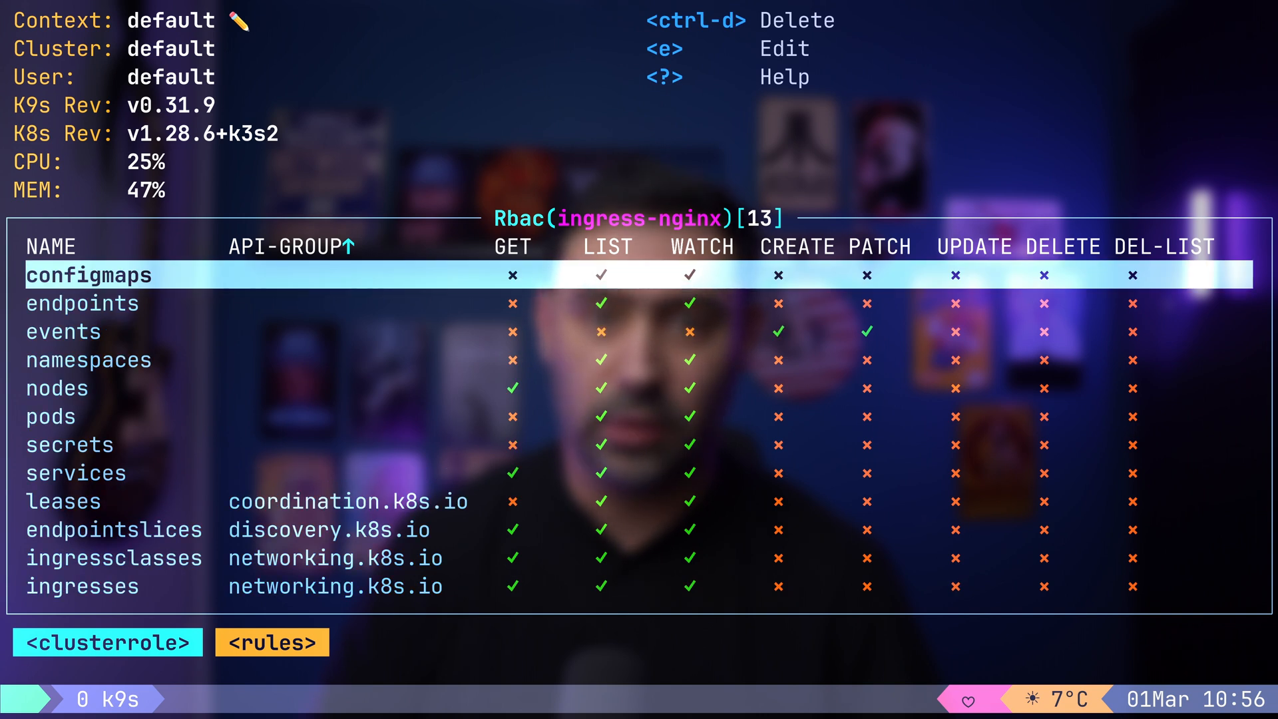
{"action": "key", "text": "Down"}
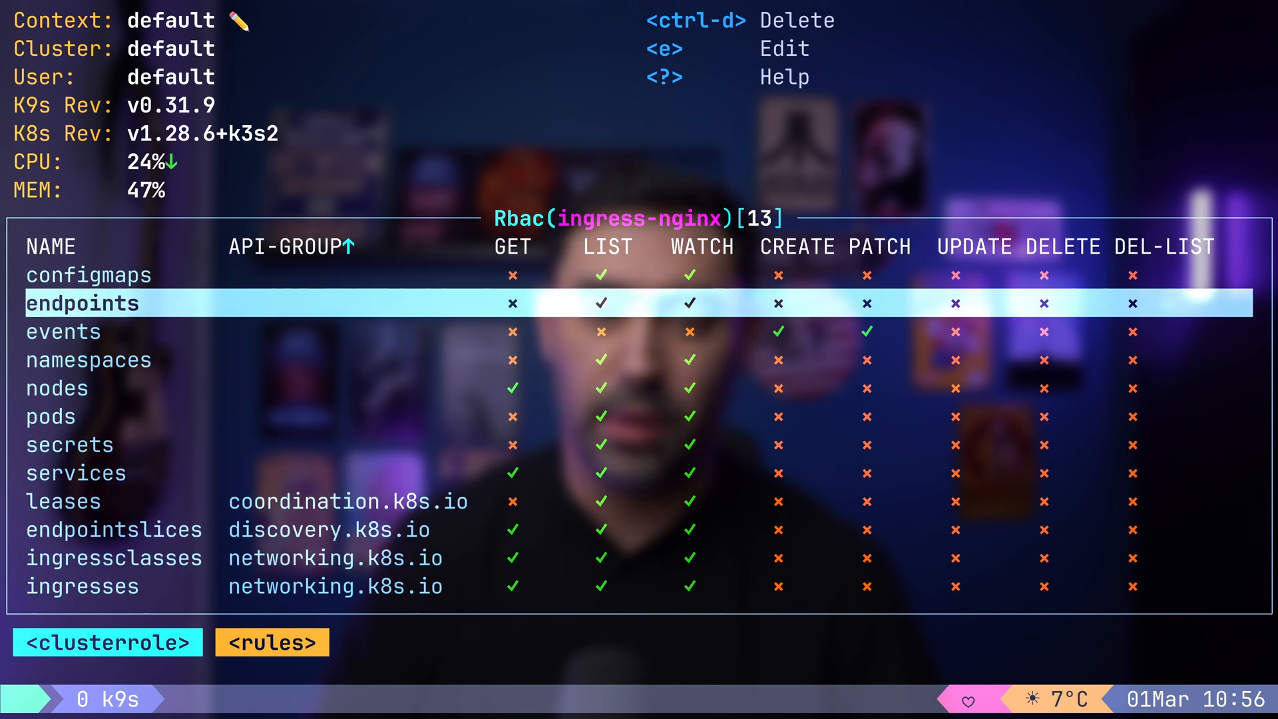
{"action": "scroll", "scroll_direction": "down", "scroll_amount": 3}
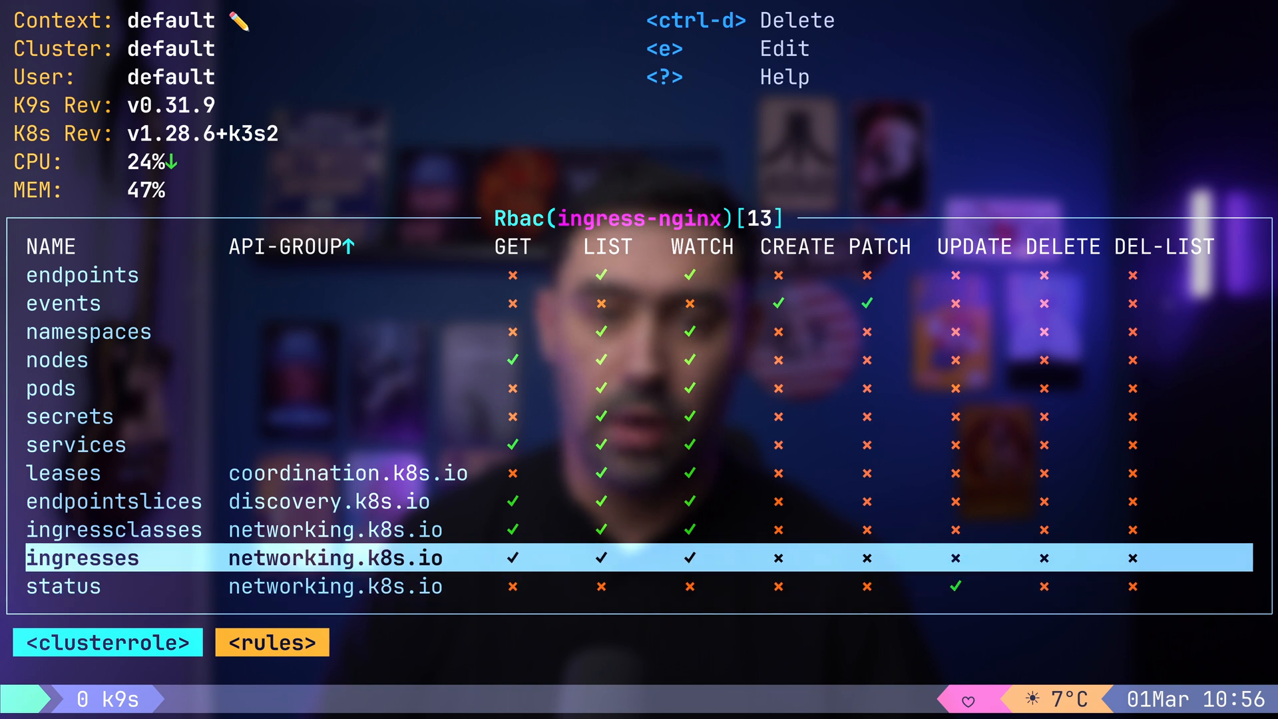
{"action": "key", "text": ":"}
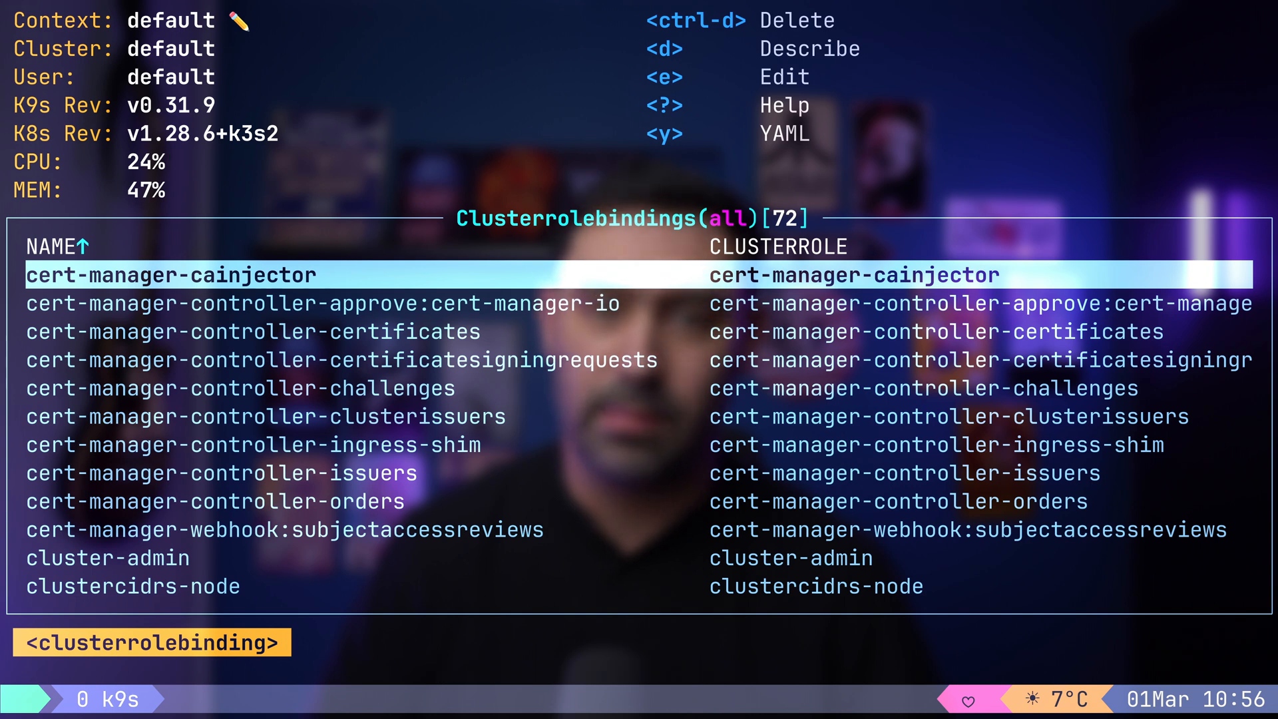
Exclude system bindings, filter service accounts to nginx, and review ingress-nginx's 26 policy rules.
{"action": "type", "text": "!system"}
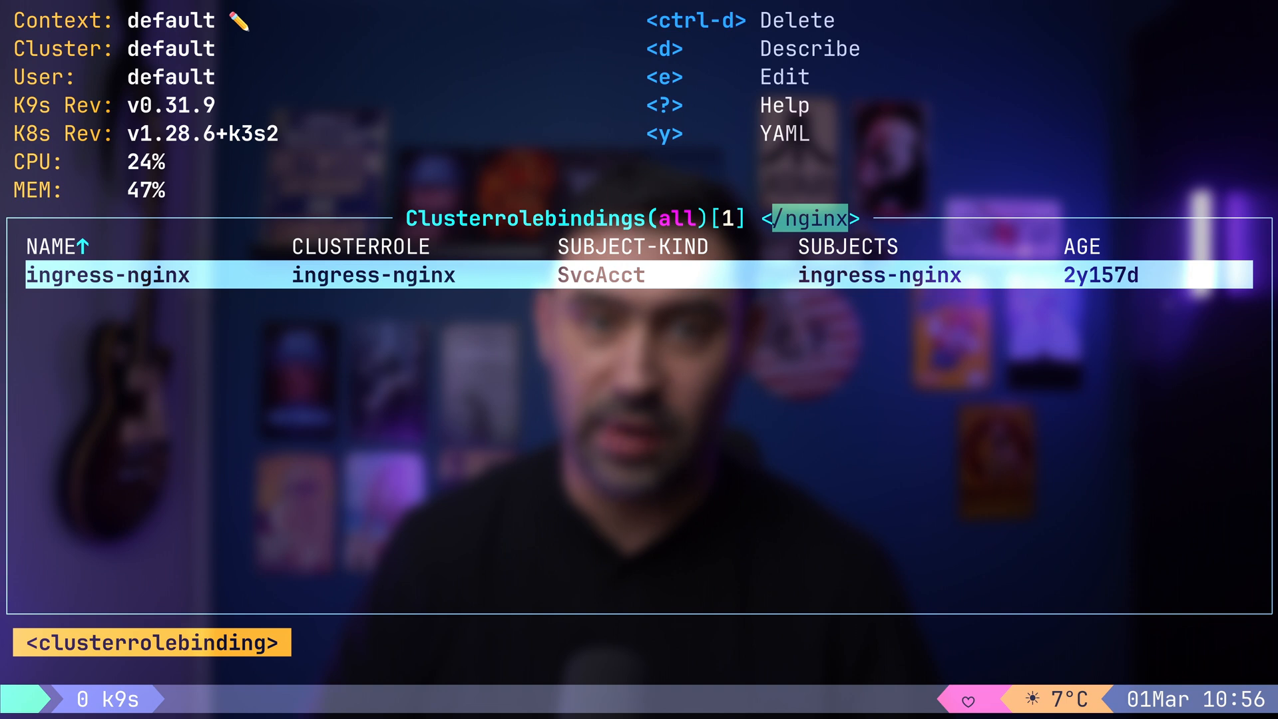
{"action": "type", "text": ":sa"}
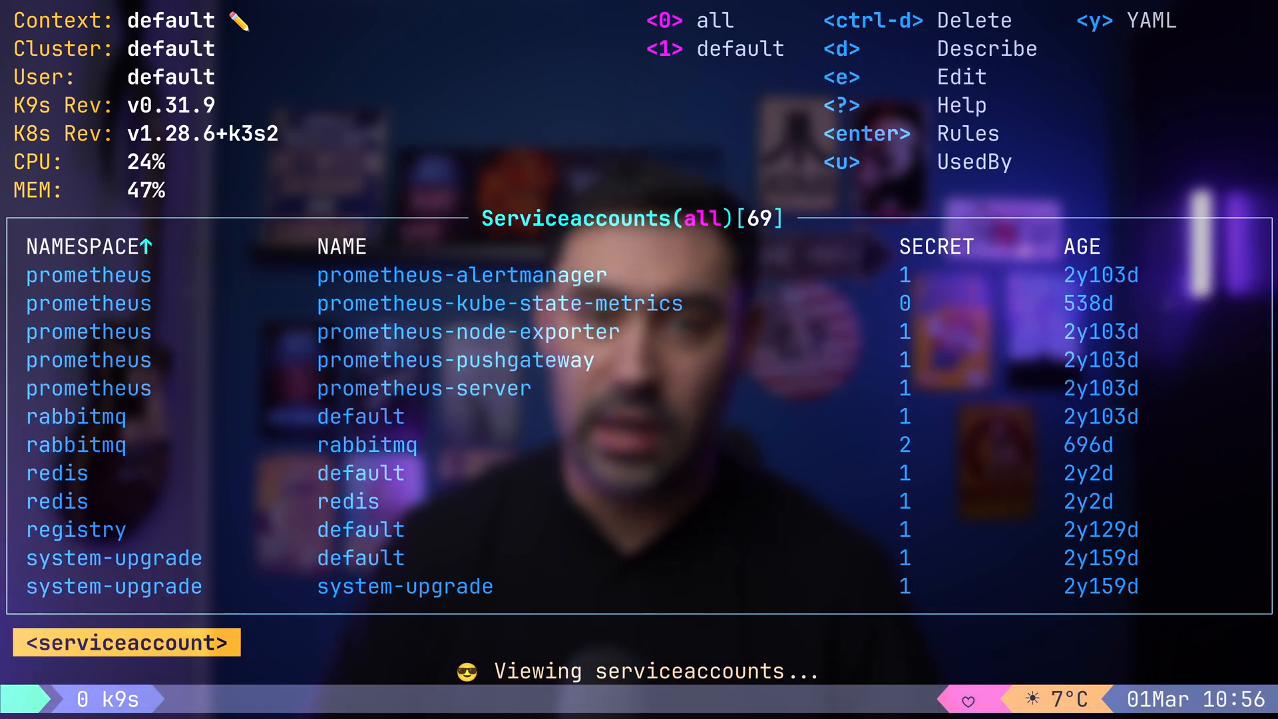
{"action": "type", "text": "nginx"}
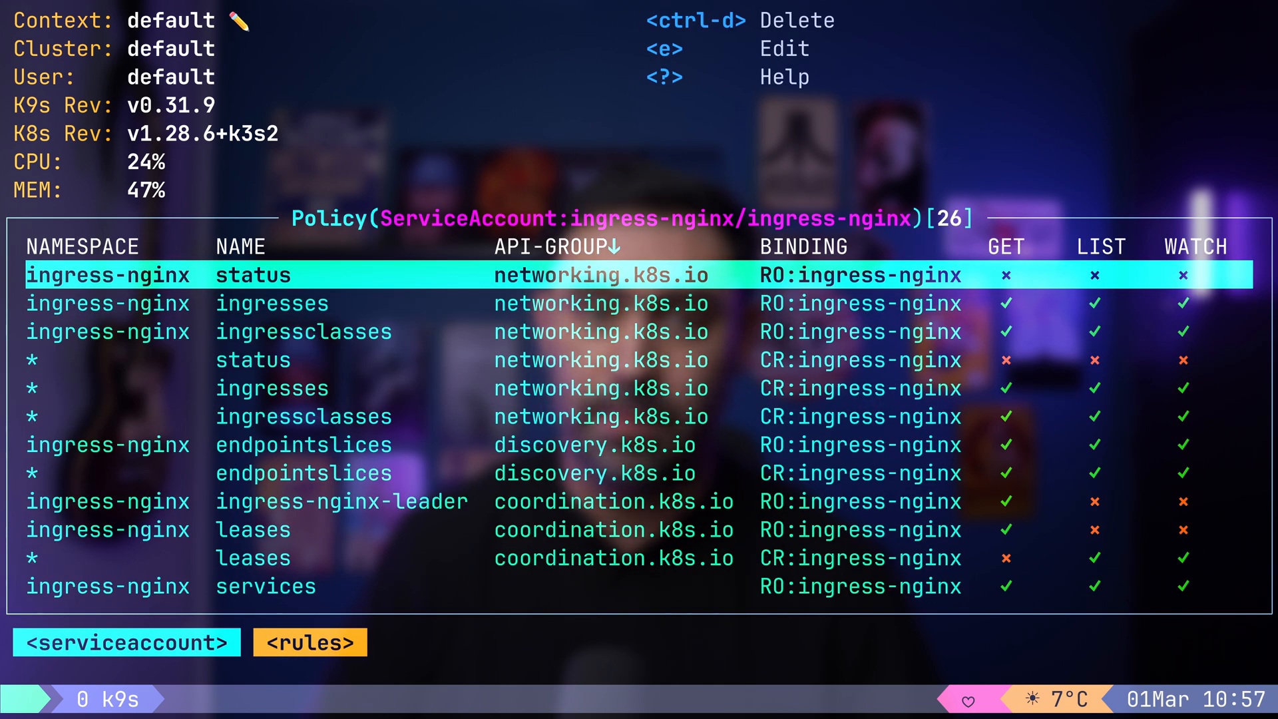
{"action": "scroll", "scroll_direction": "down", "scroll_amount": 3}
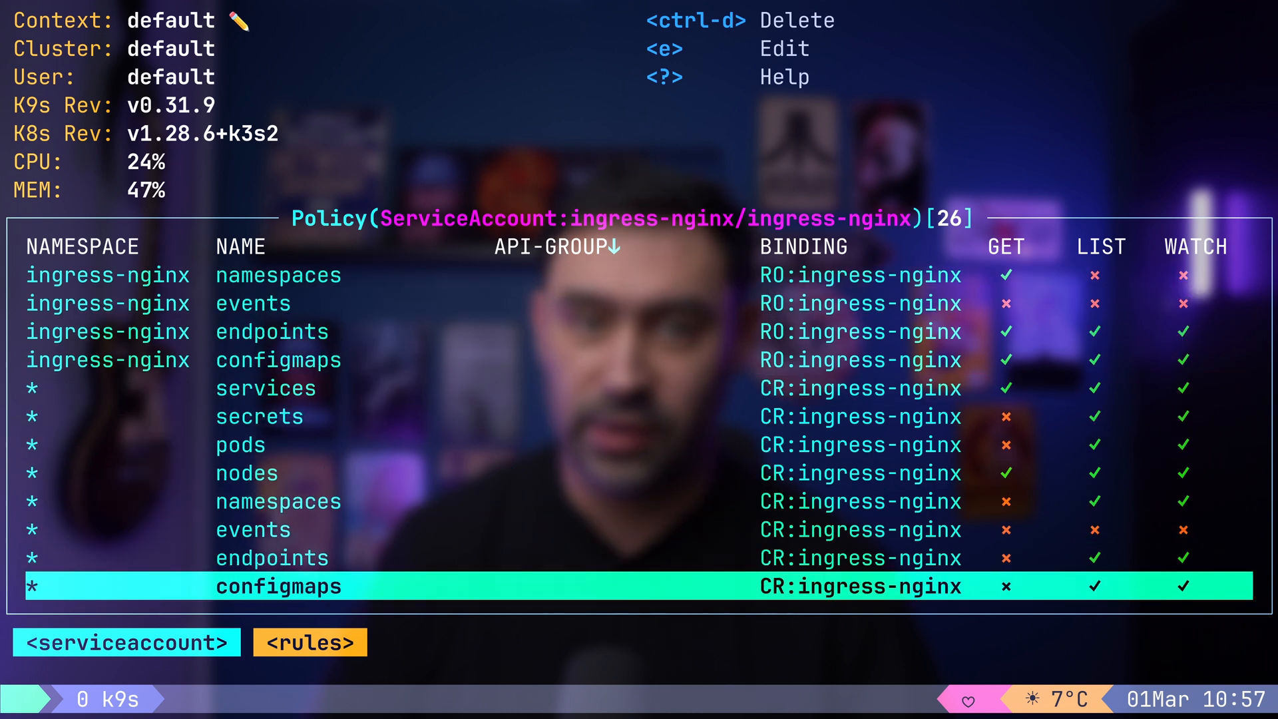
{"action": "key", "text": "up"}
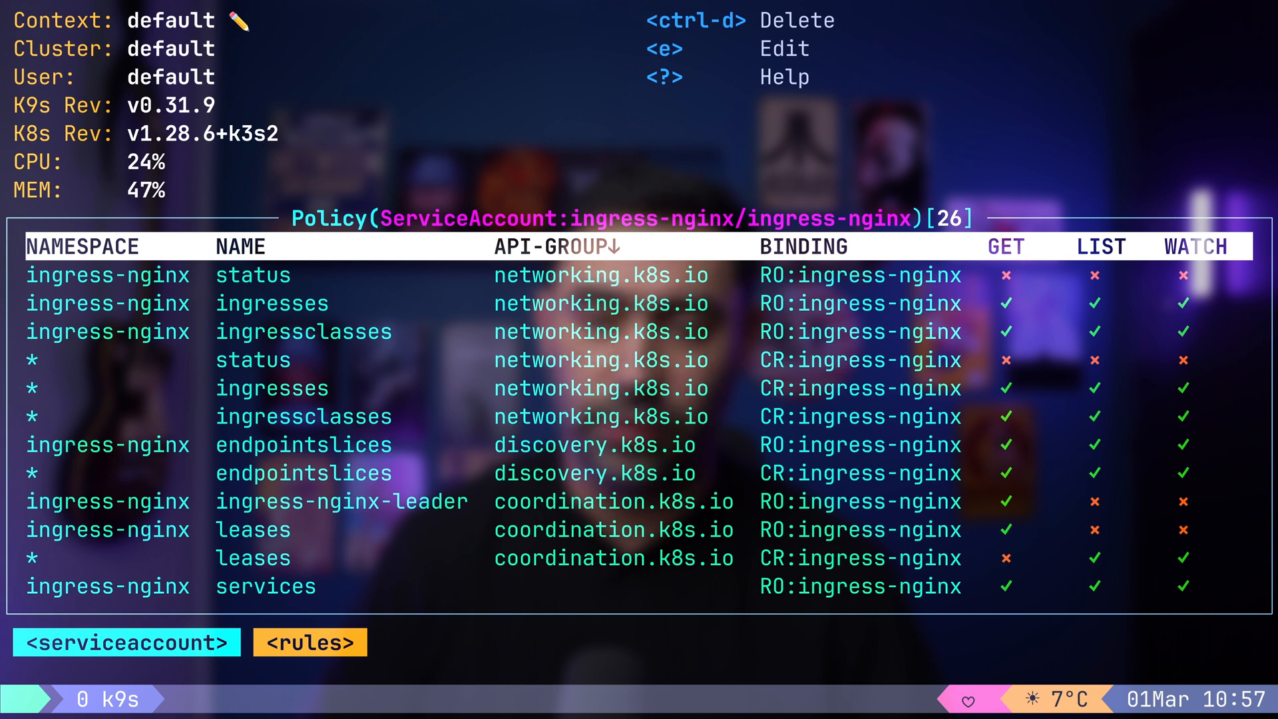
List the 23 bound persistent volume claims and check which resources use minio-pvc.
{"action": "type", "text": "pvc"}
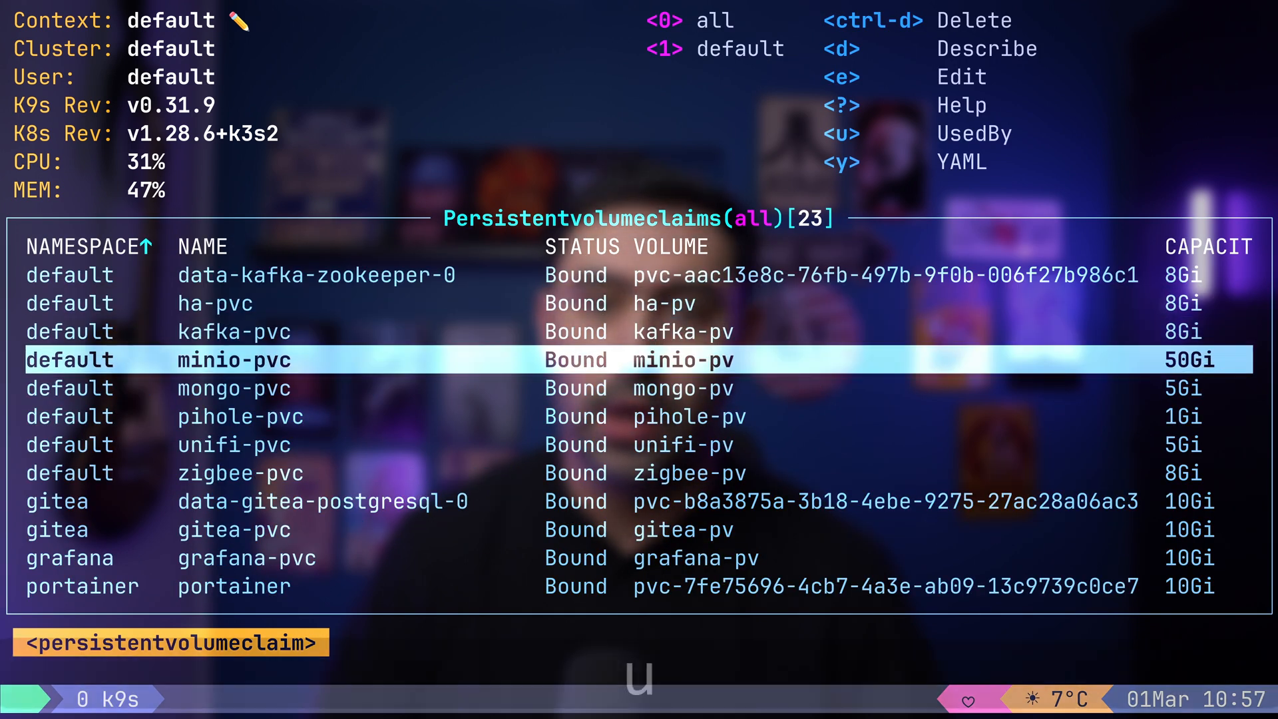
{"action": "key", "text": "u"}
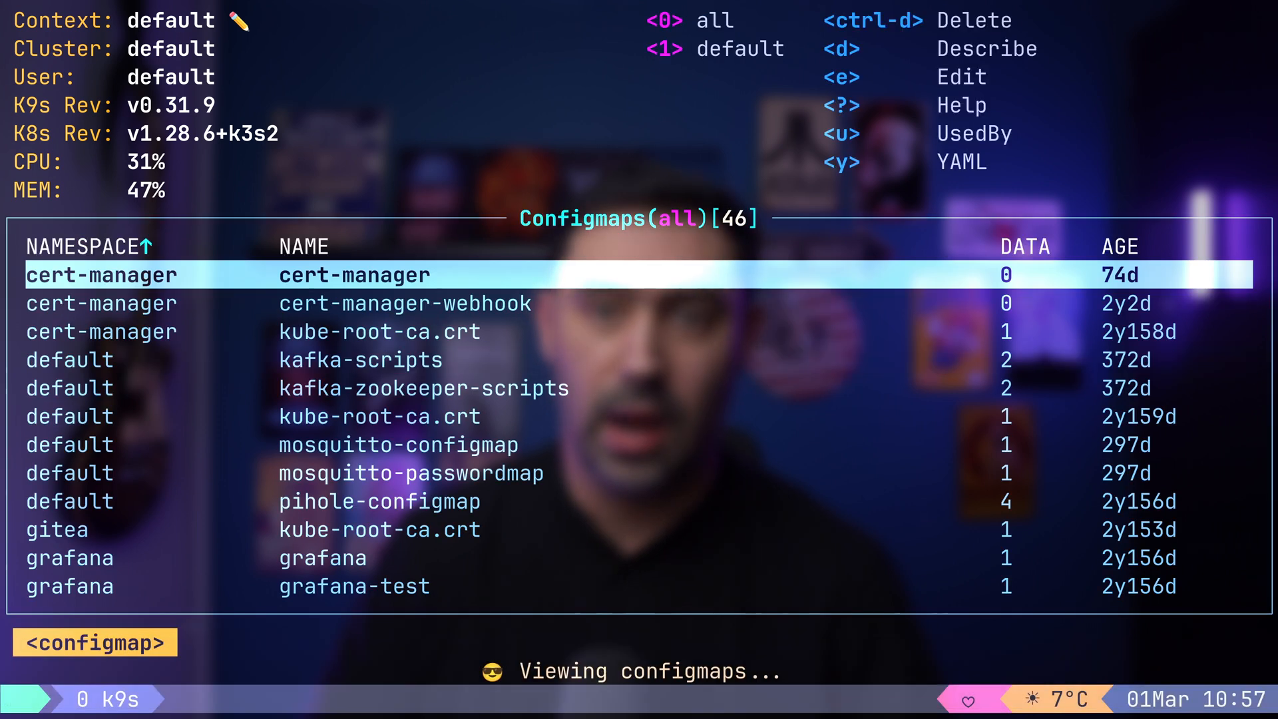
Scroll to the gitea-init secret, describe it and decode its stored values, then back out.
{"action": "key", "text": "Down"}
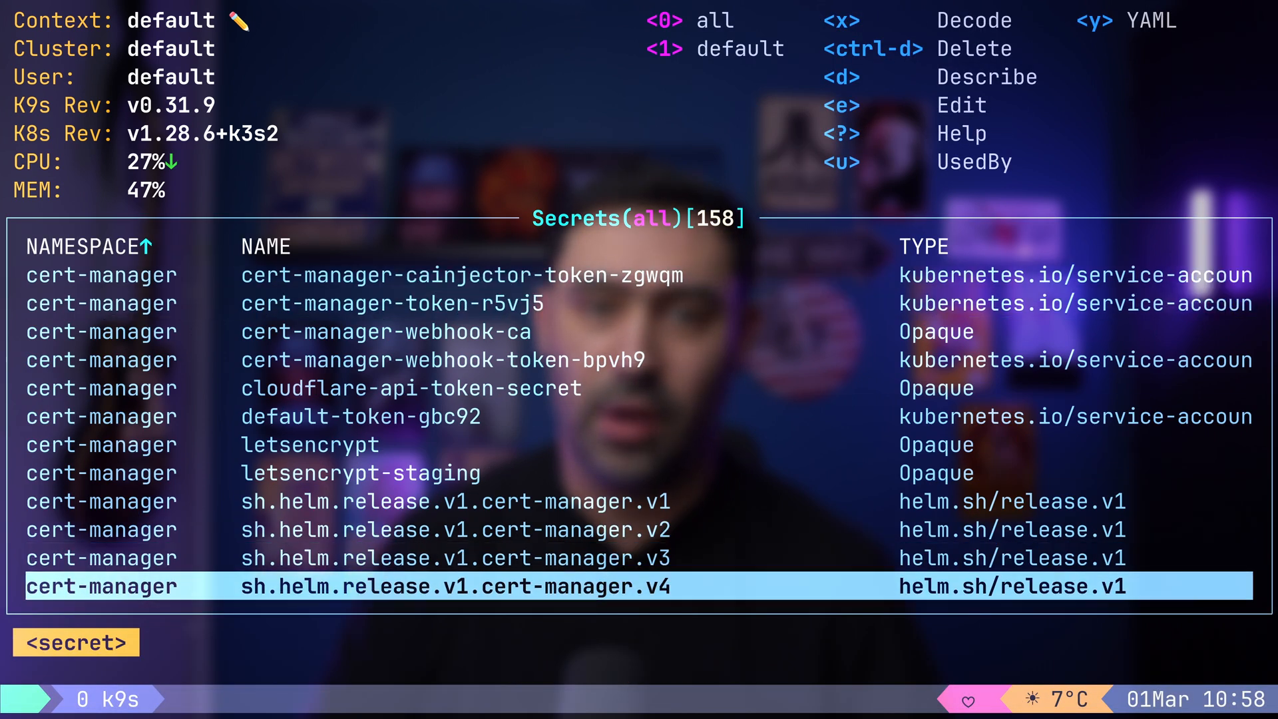
{"action": "scroll", "scroll_direction": "down", "scroll_amount": 3}
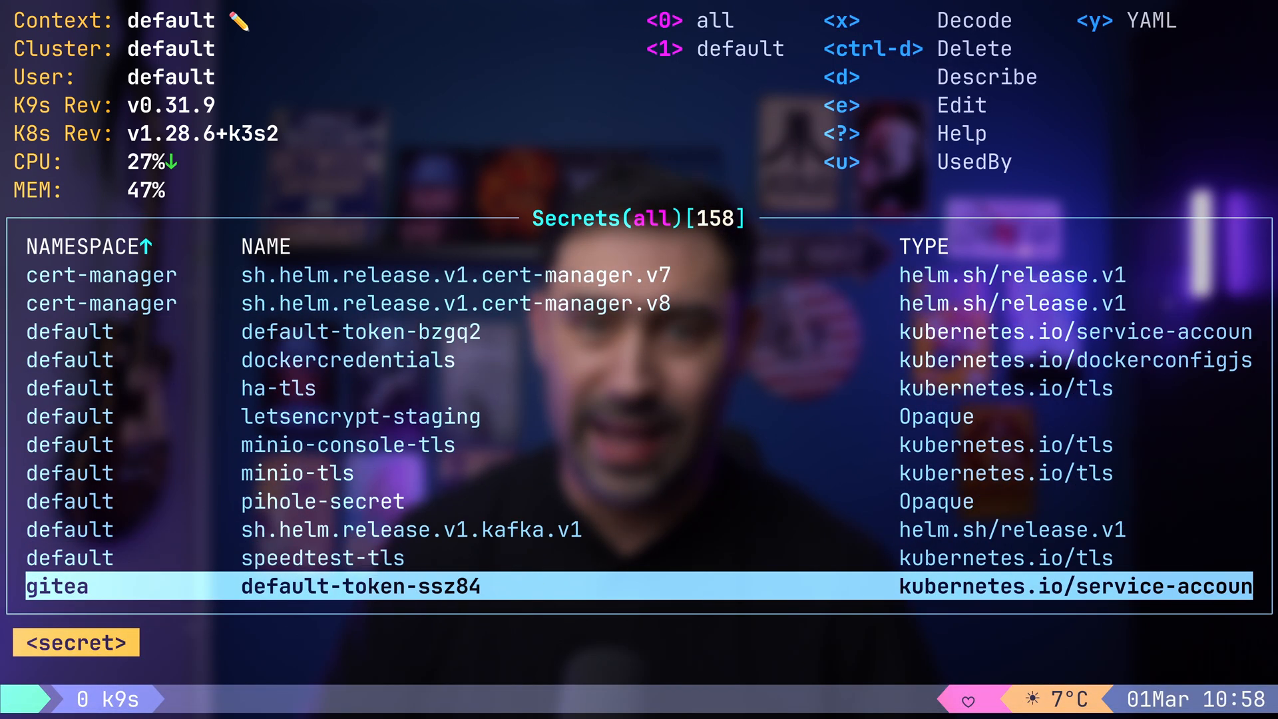
{"action": "key", "text": "d"}
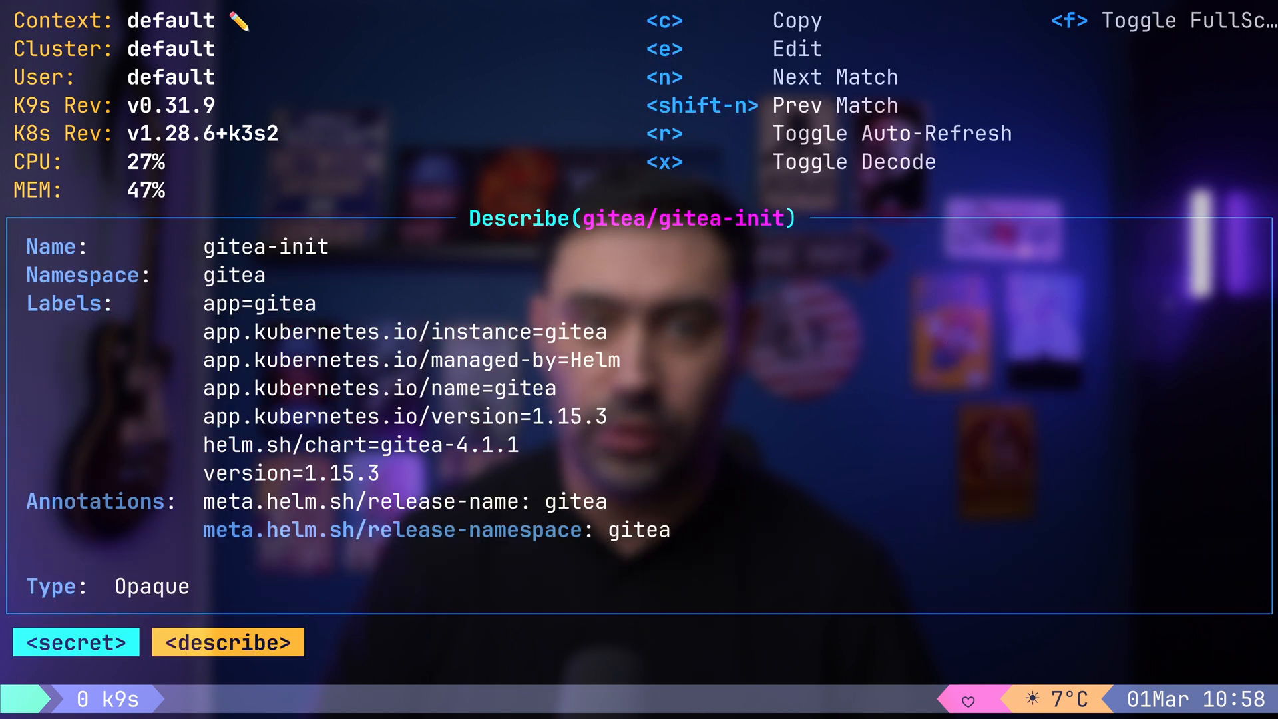
{"action": "key", "text": "x"}
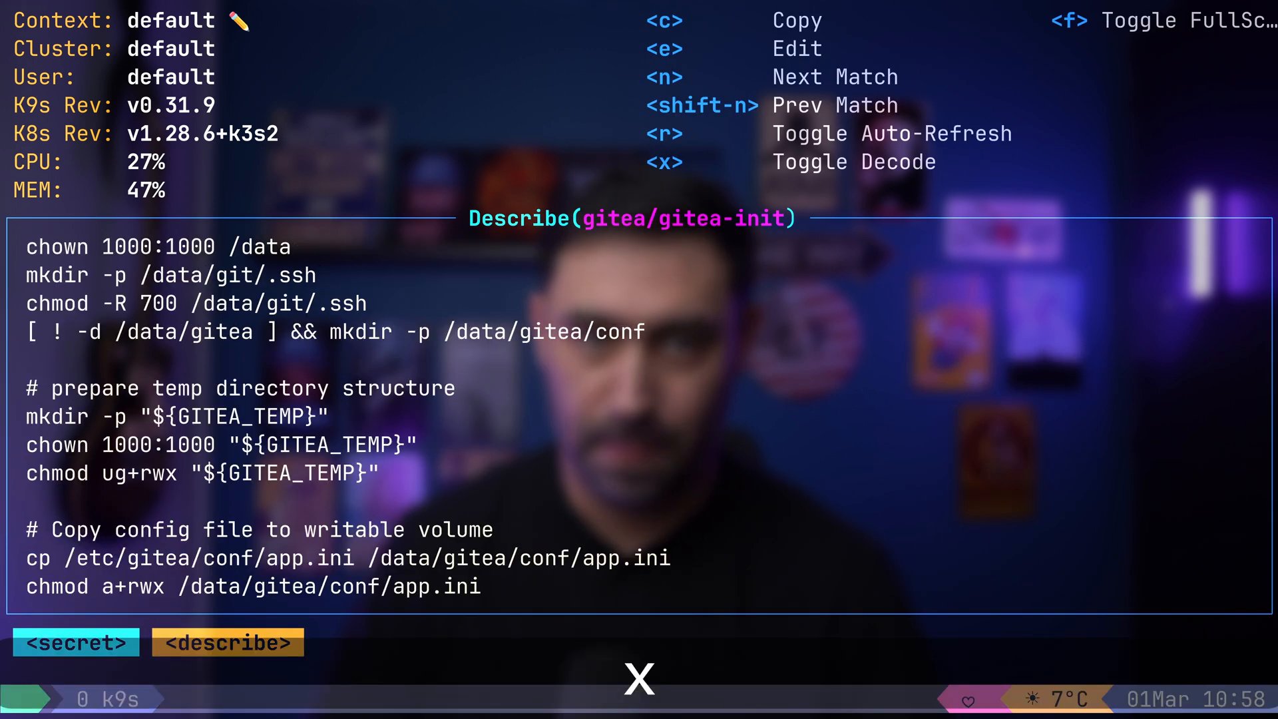
{"action": "key", "text": "Escape"}
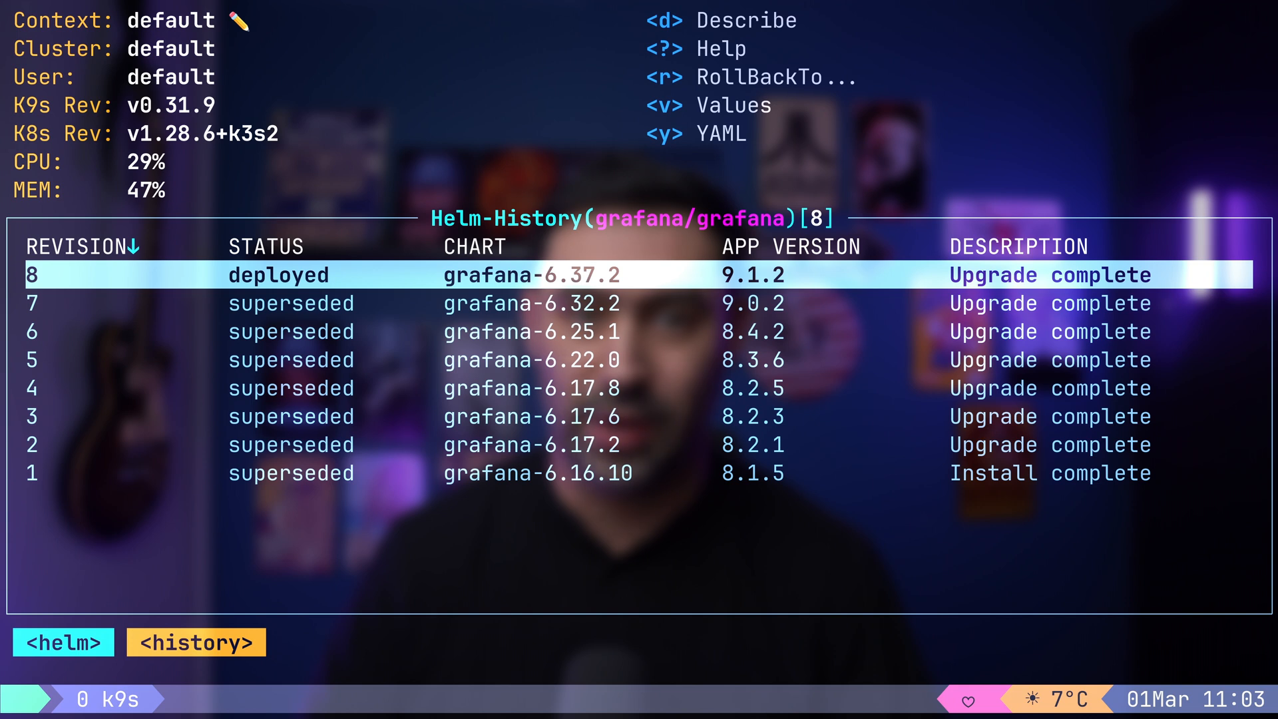
View grafana revision 8's release notes, return to the eight-revision history, then move on.
{"action": "key", "text": "d"}
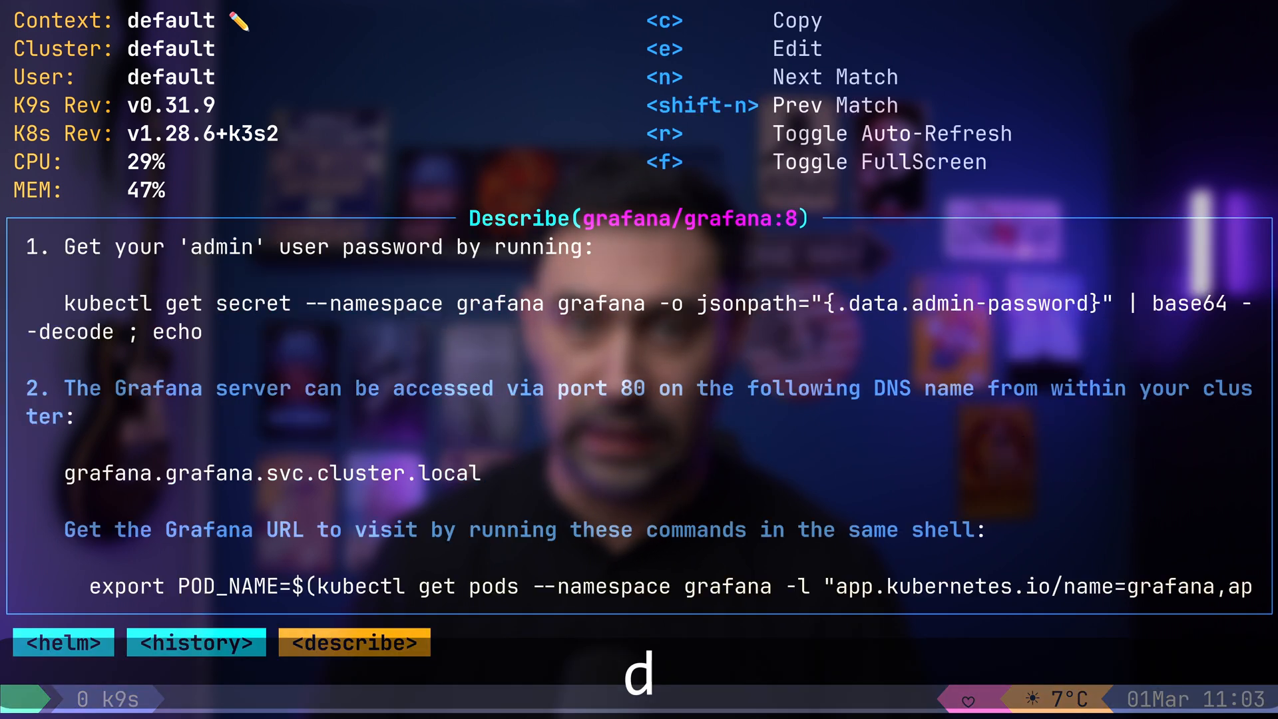
{"action": "key", "text": "f"}
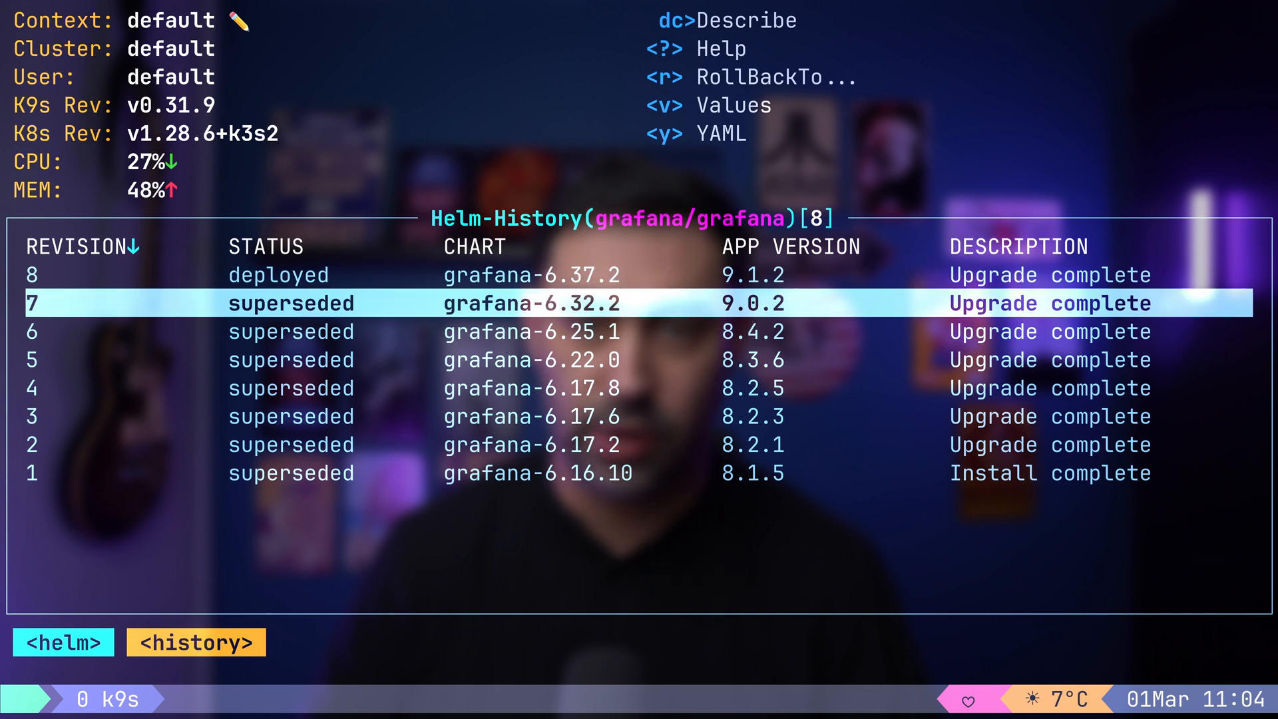
{"action": "key", "text": "r"}
{"action": "type", "text": "ctx"}
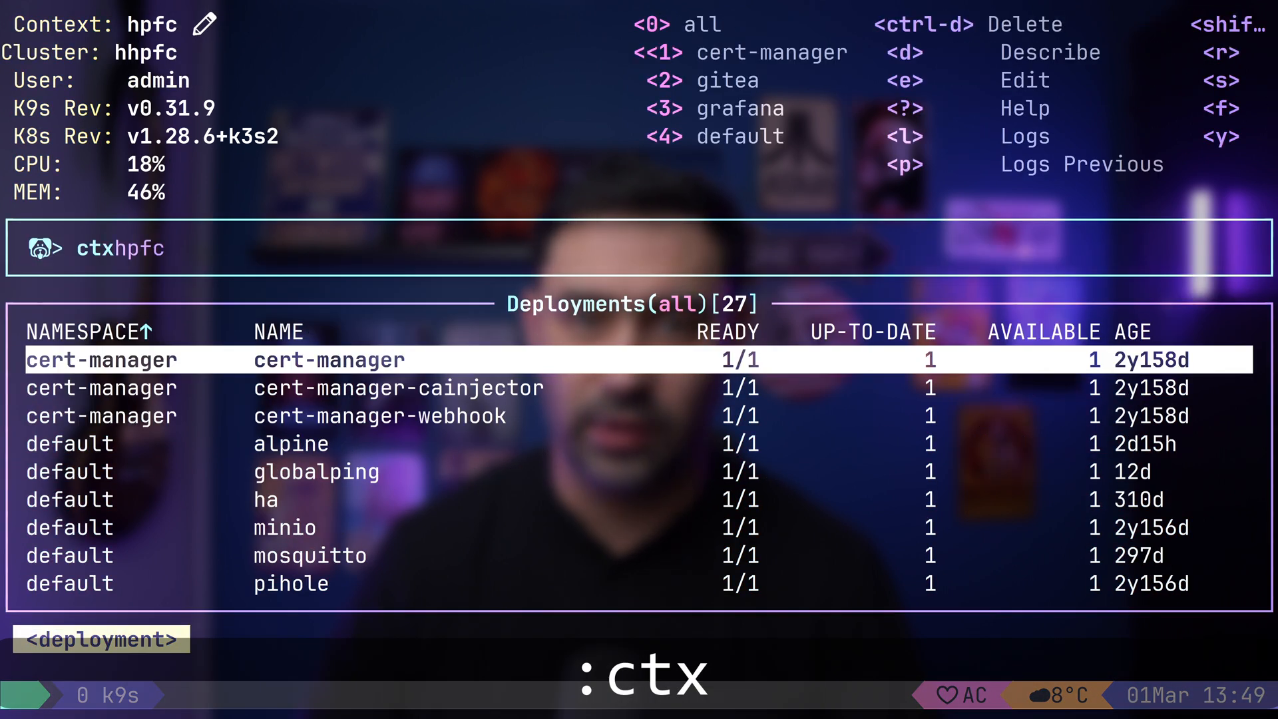
Switch to the k8s context and list its three Ready v1.29.2 nodes.
{"action": "key", "text": "Enter"}
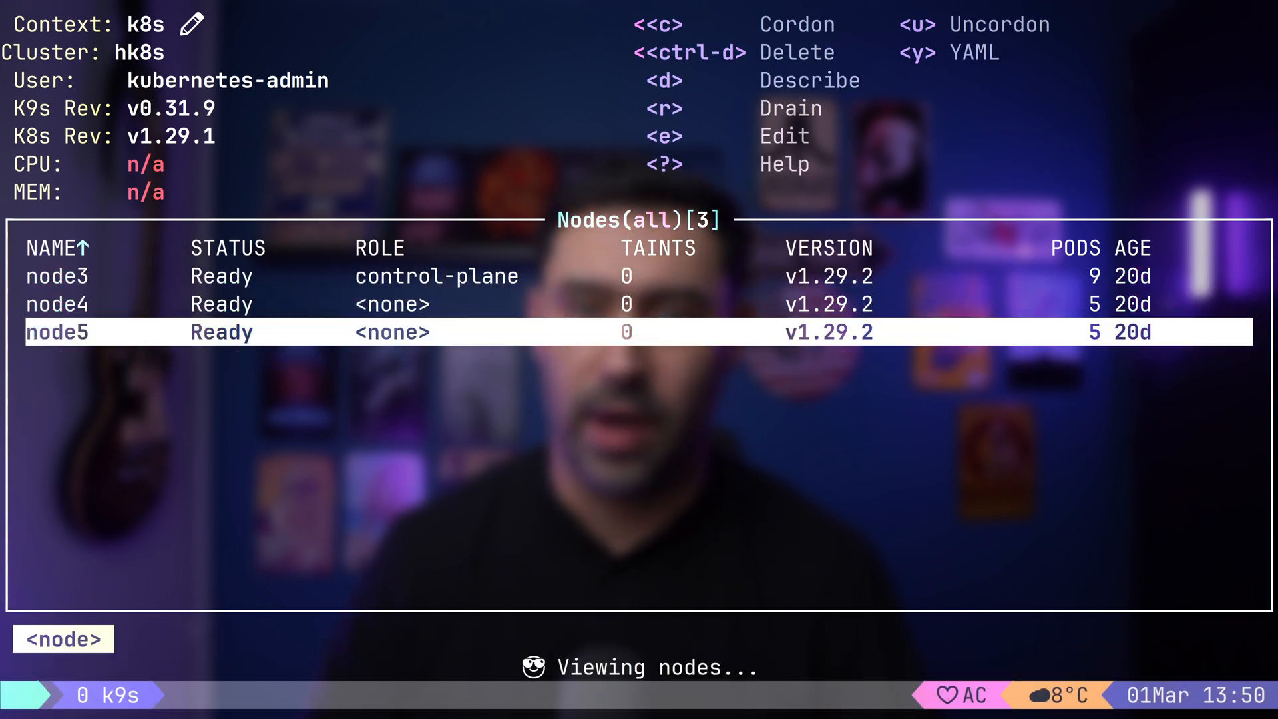
Drain node5 and confirm, then uncordon node5 and confirm so scheduling resumes.
{"action": "key", "text": "r"}
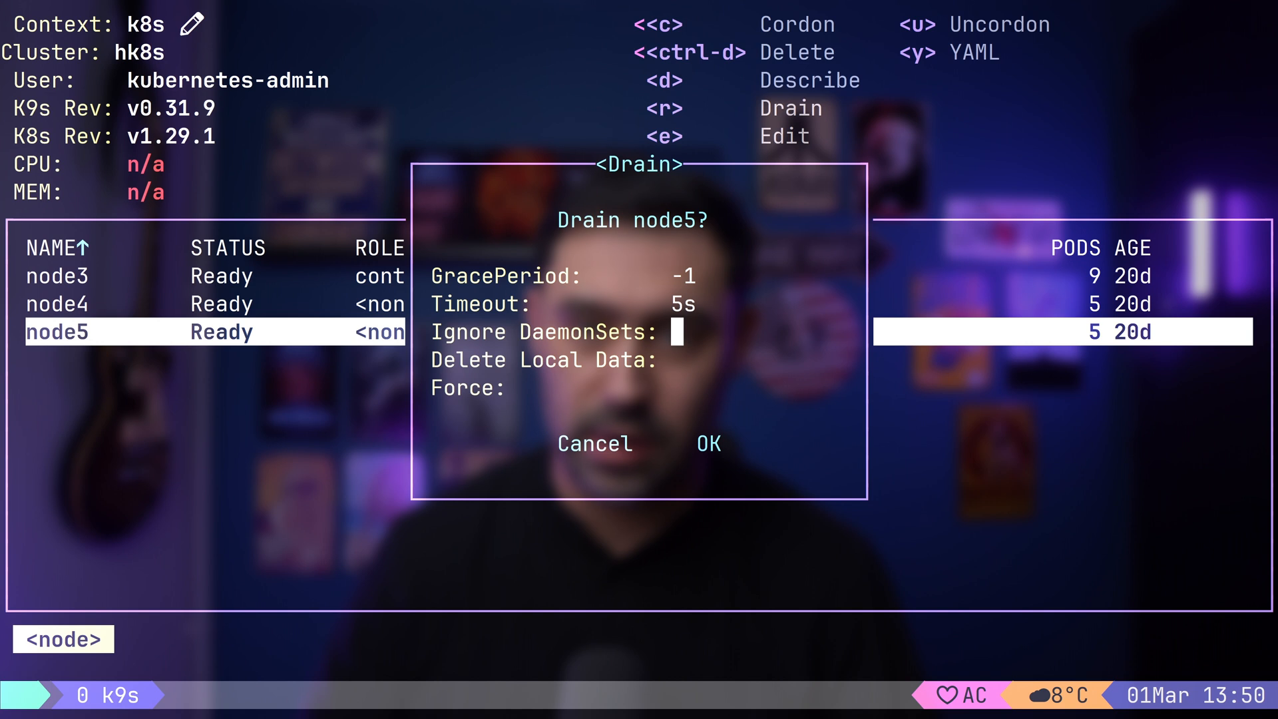
{"action": "left_click", "coordinate": [705, 444]}
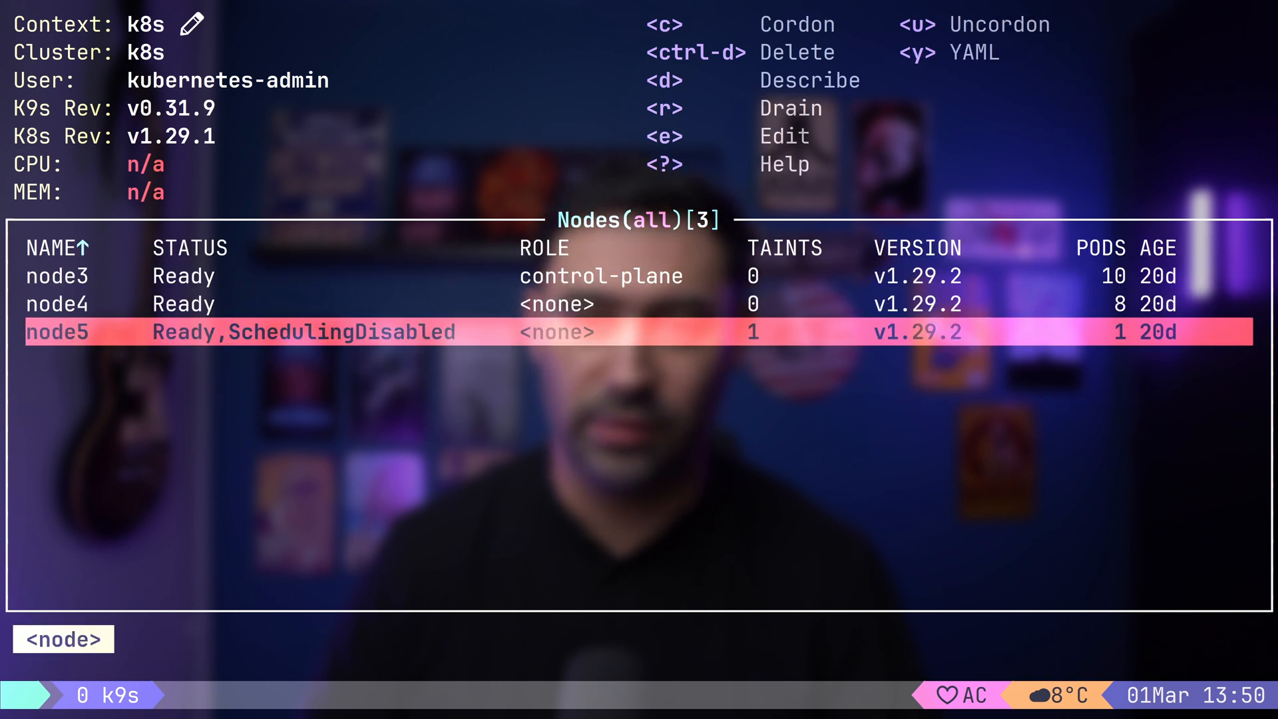
{"action": "key", "text": "u"}
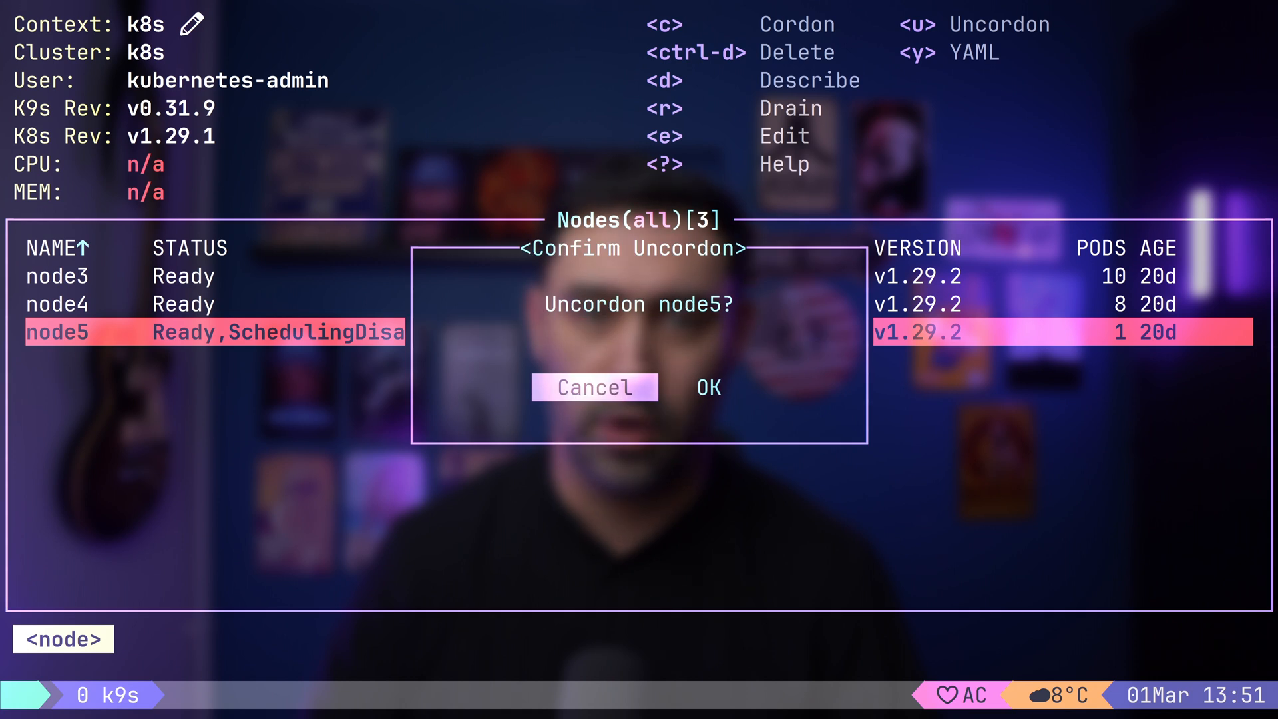
{"action": "left_click", "coordinate": [707, 387]}
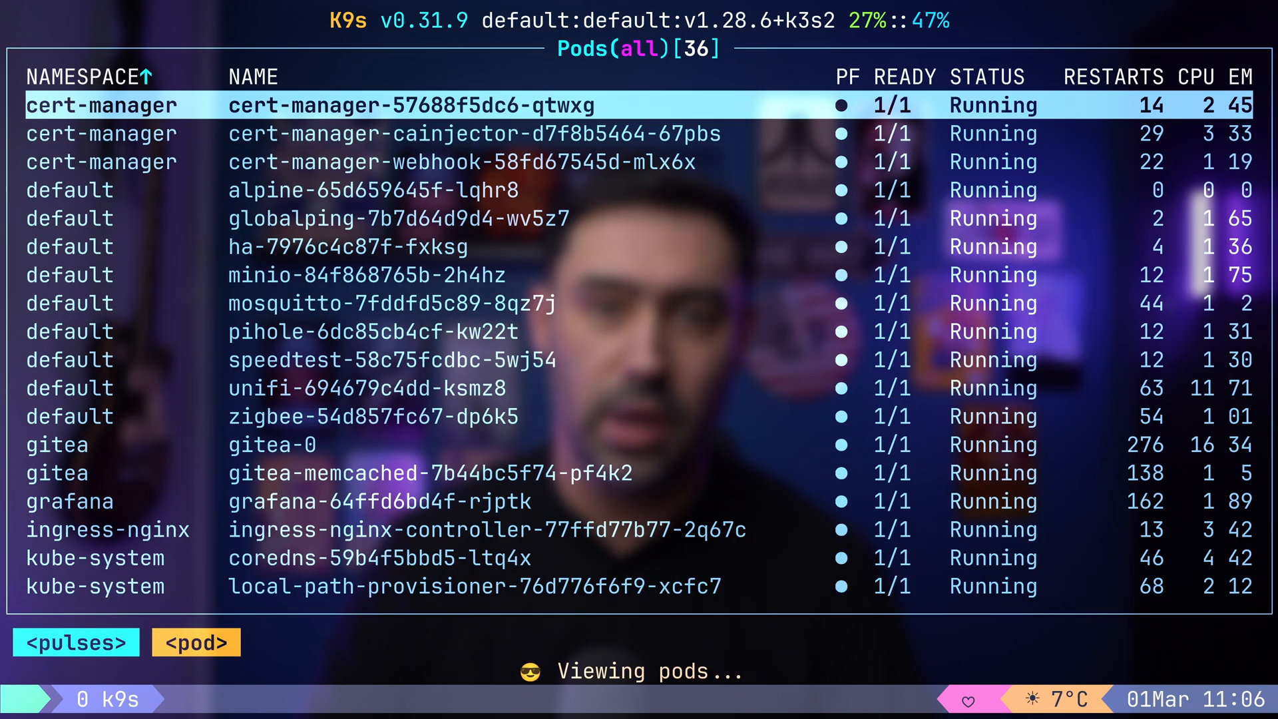
Show the Pulses dashboard with 27 deployments, 36 pods, CPU 27% and memory 47%.
{"action": "left_click", "coordinate": [75, 642]}
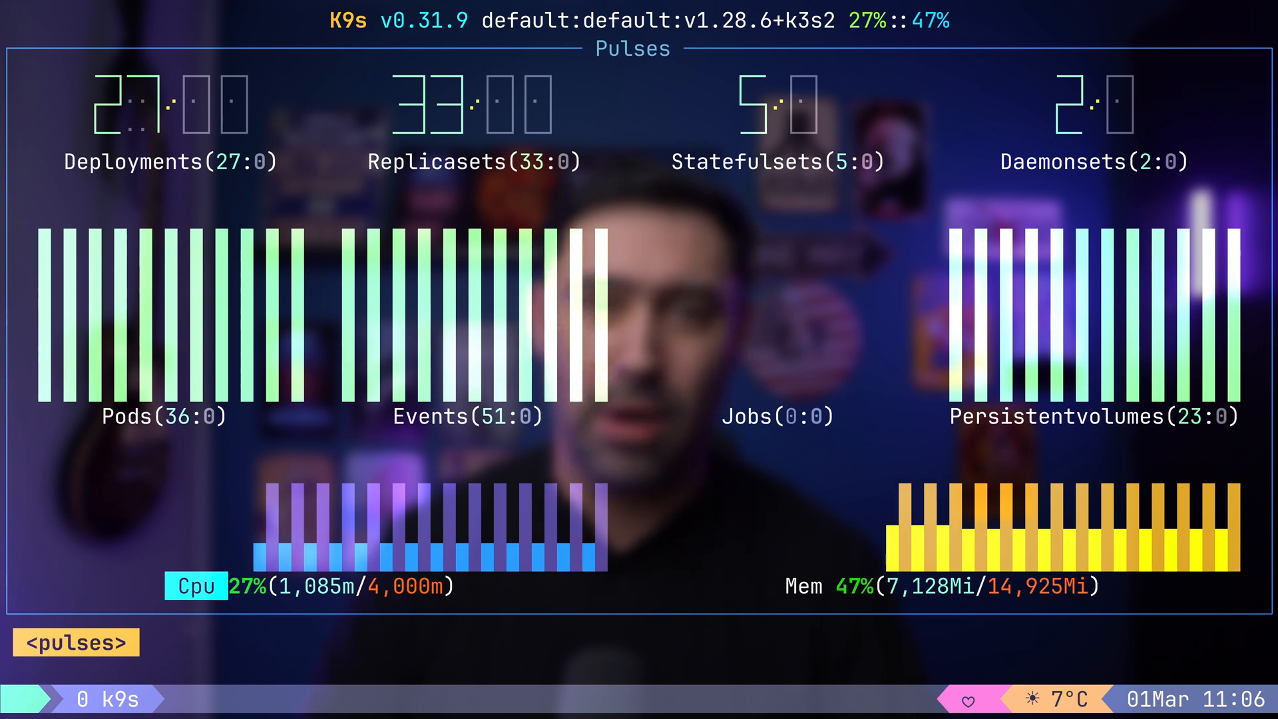
View the deployments X-Ray showing gitea-memcached, then quit K9s with :q!
{"action": "type", "text": "xray dp"}
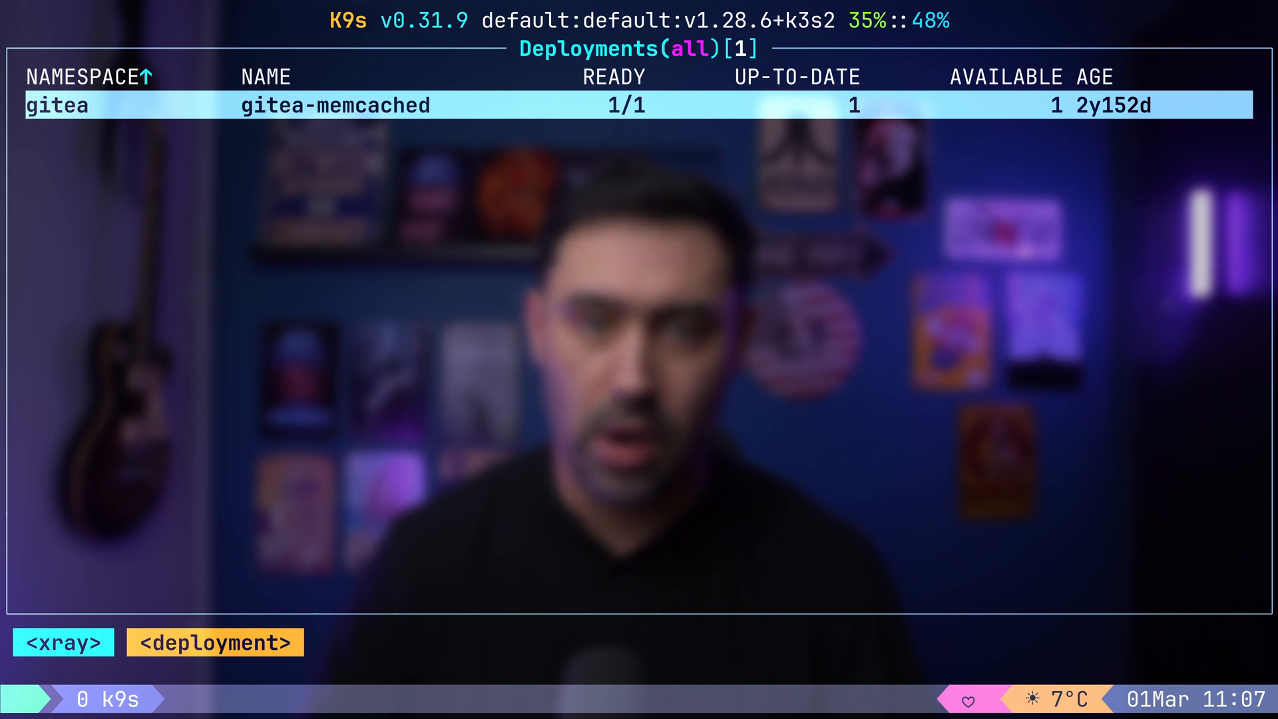
{"action": "type", "text": "q!"}
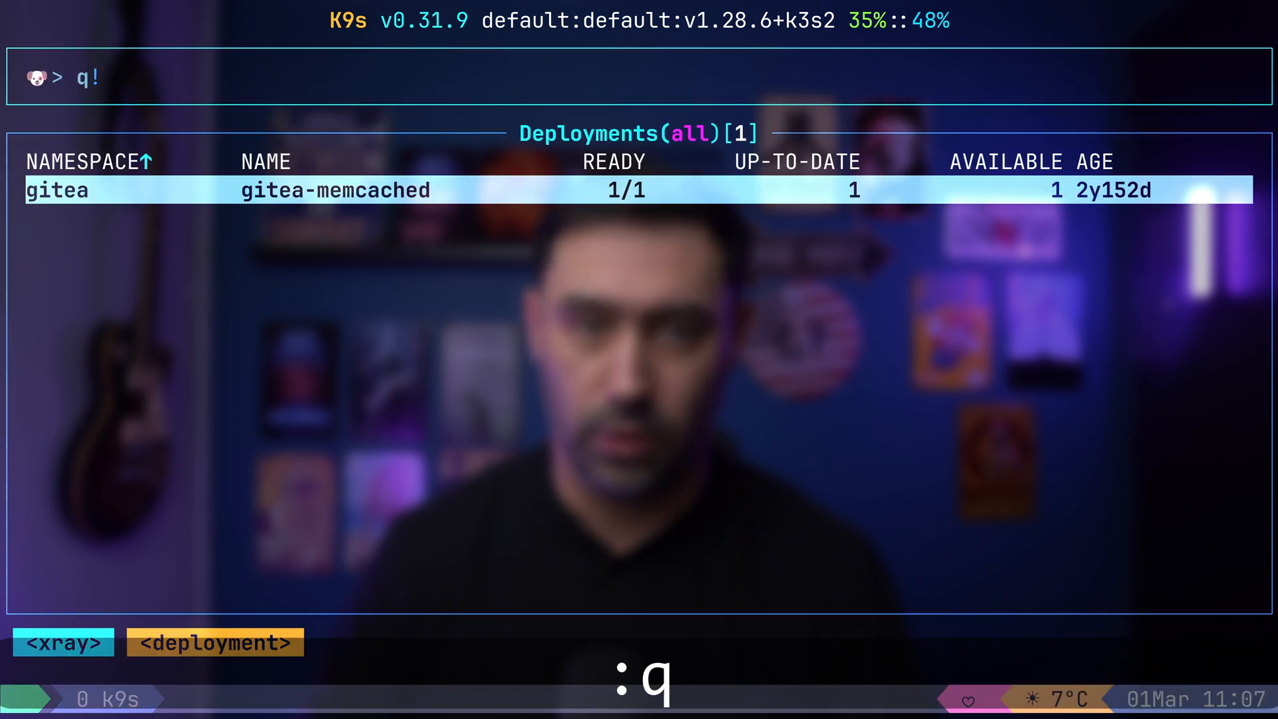